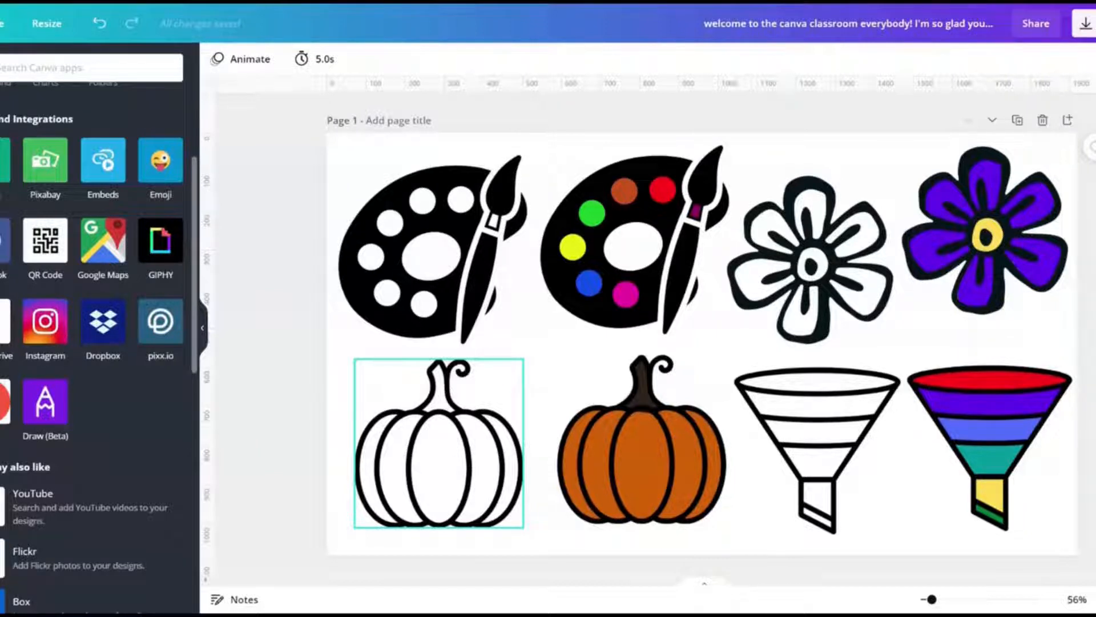
Step: Search the Canva apps list for 'draw' to find the Draw (Beta) app
scroll("down", 3)
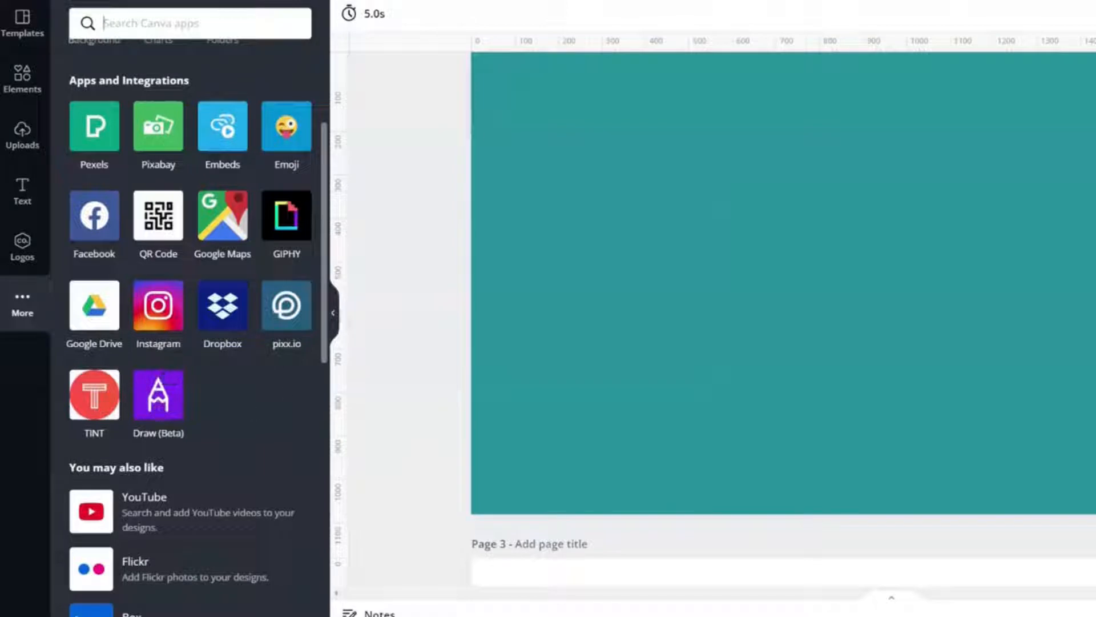
type("draw")
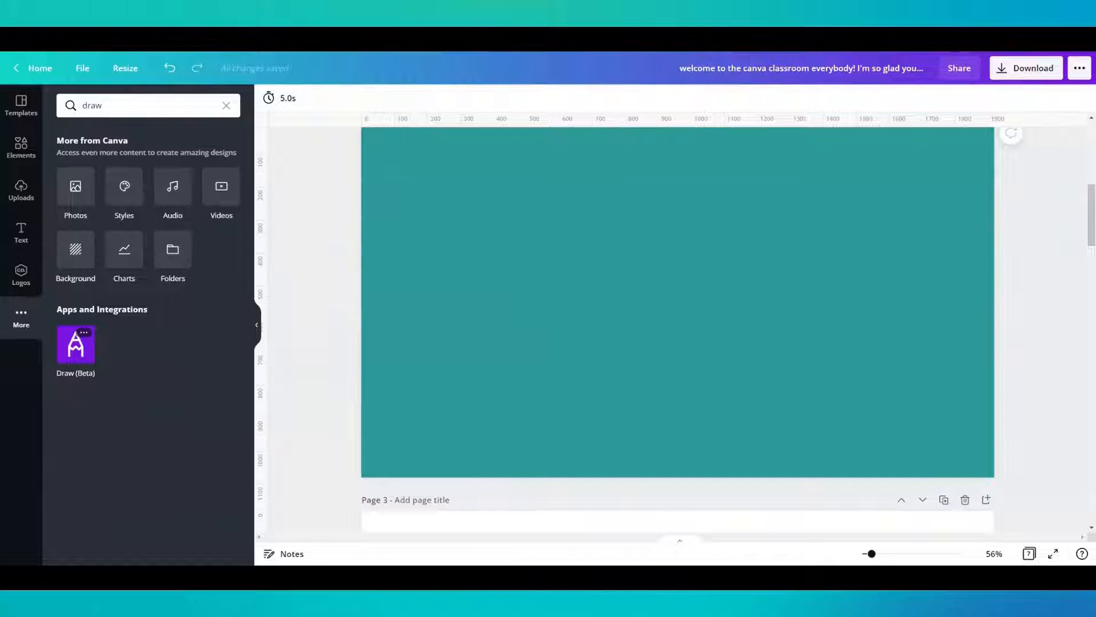
Step: Launch the Draw (Beta) app and look at its Pen and Marker brushes
left_click(75, 350)
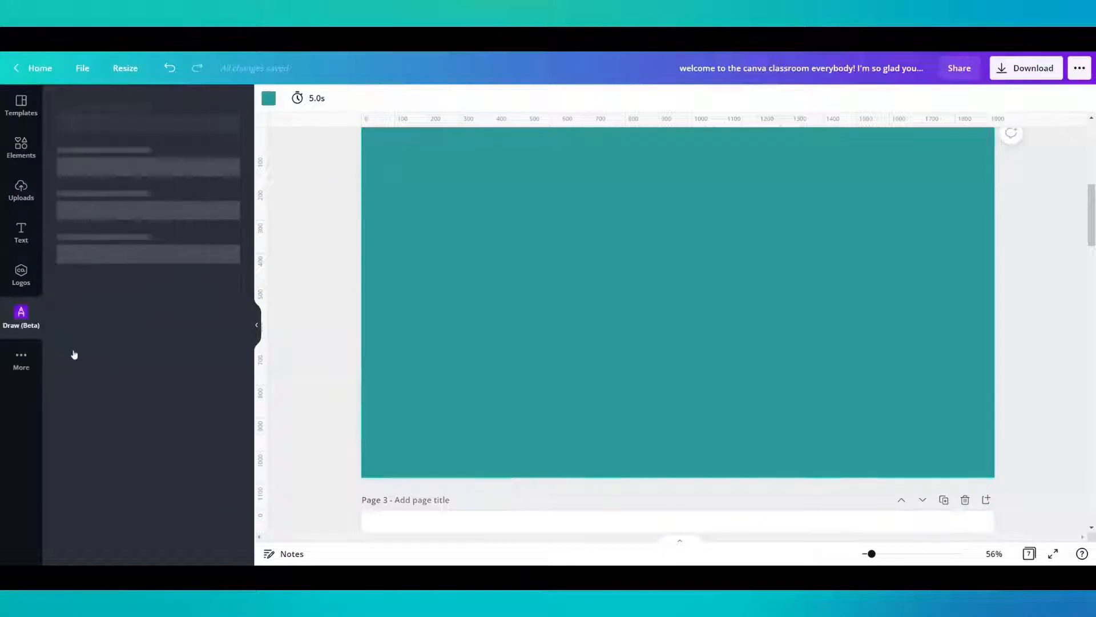
left_click(20, 316)
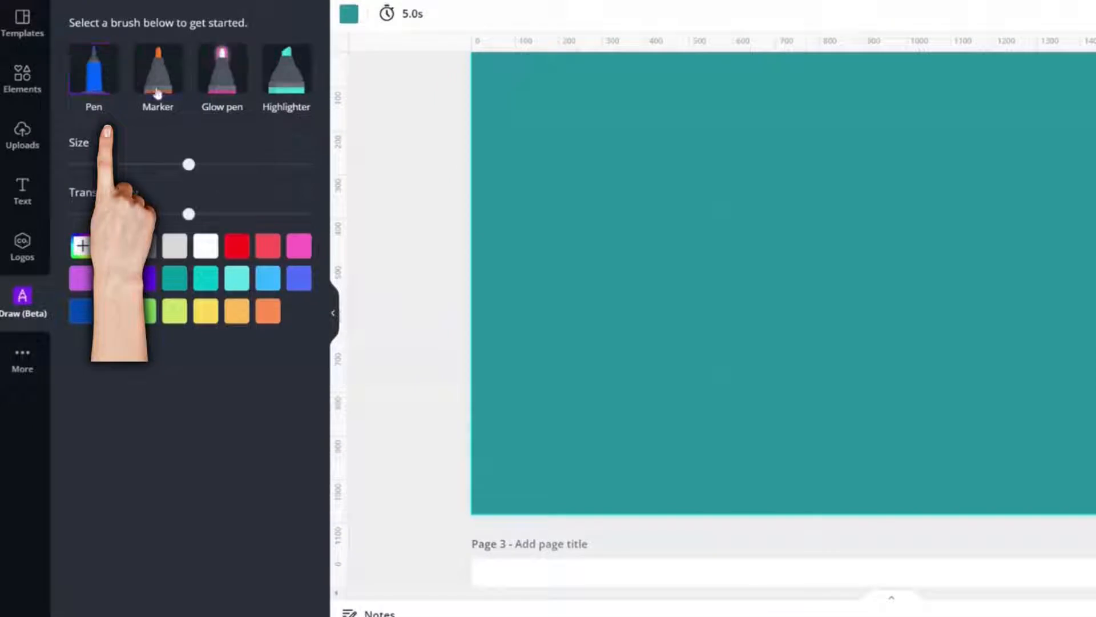
left_click(222, 70)
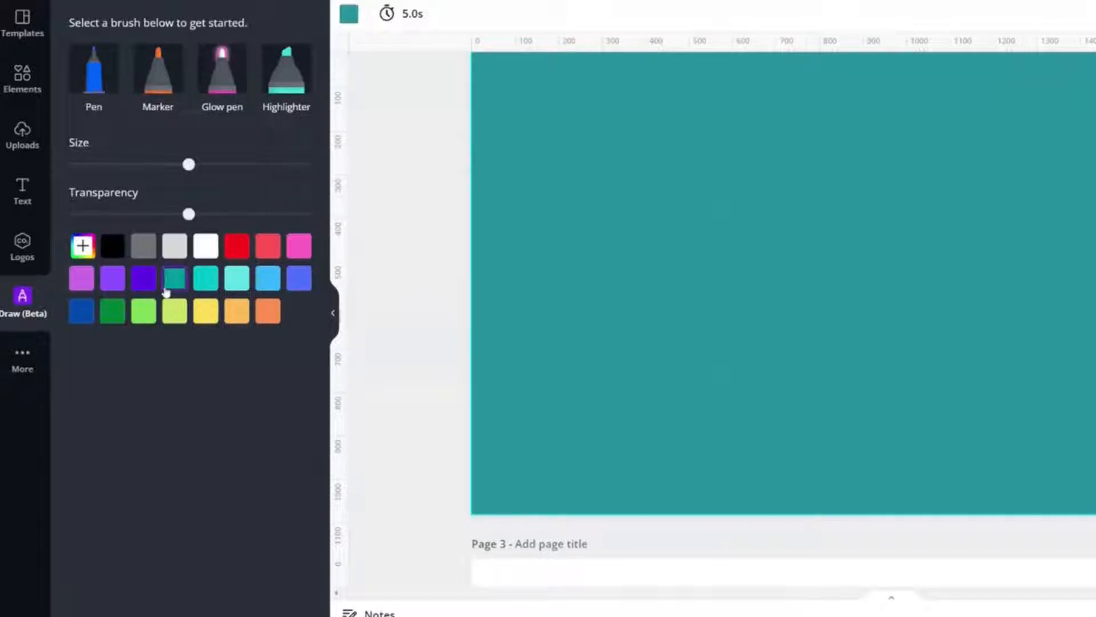
Step: Expand the full colour range and browse through the palettes
left_click(82, 246)
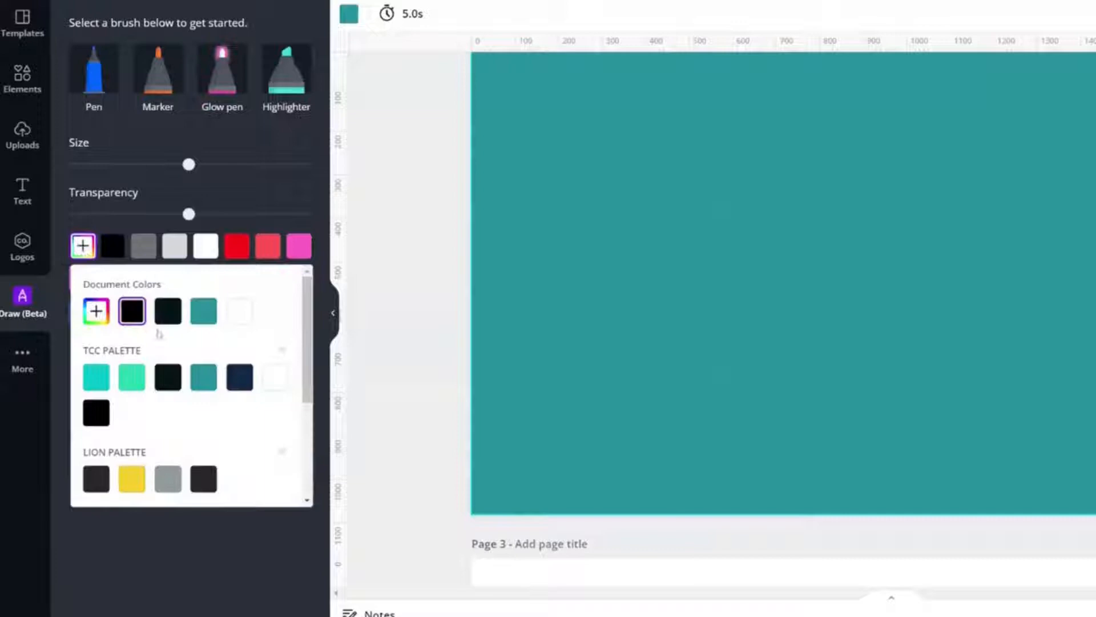
scroll("down", 3)
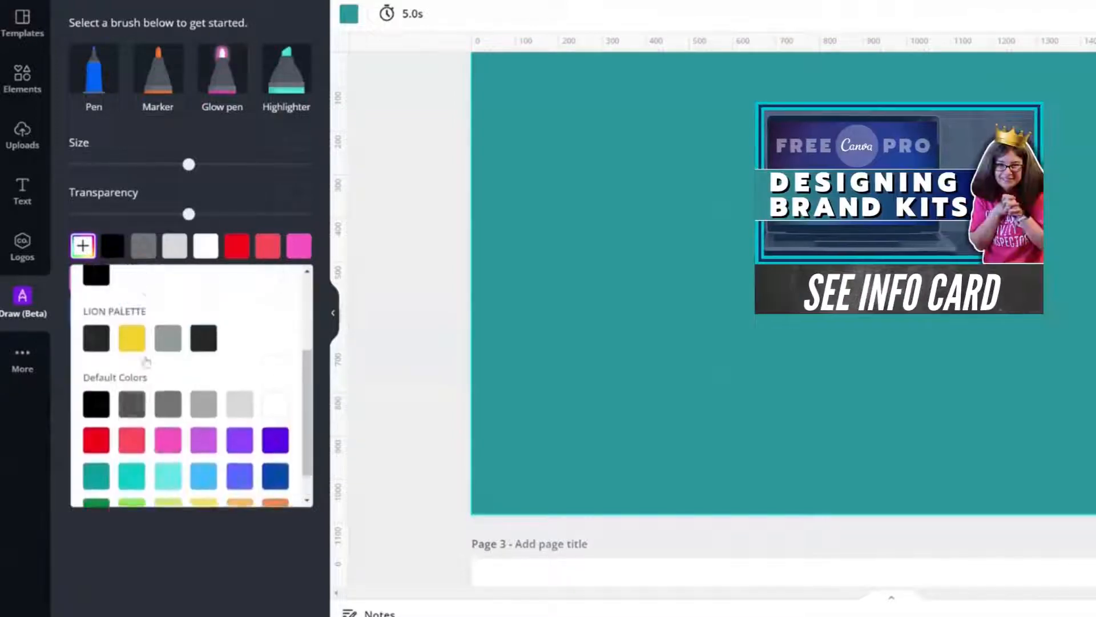
scroll("up", 3)
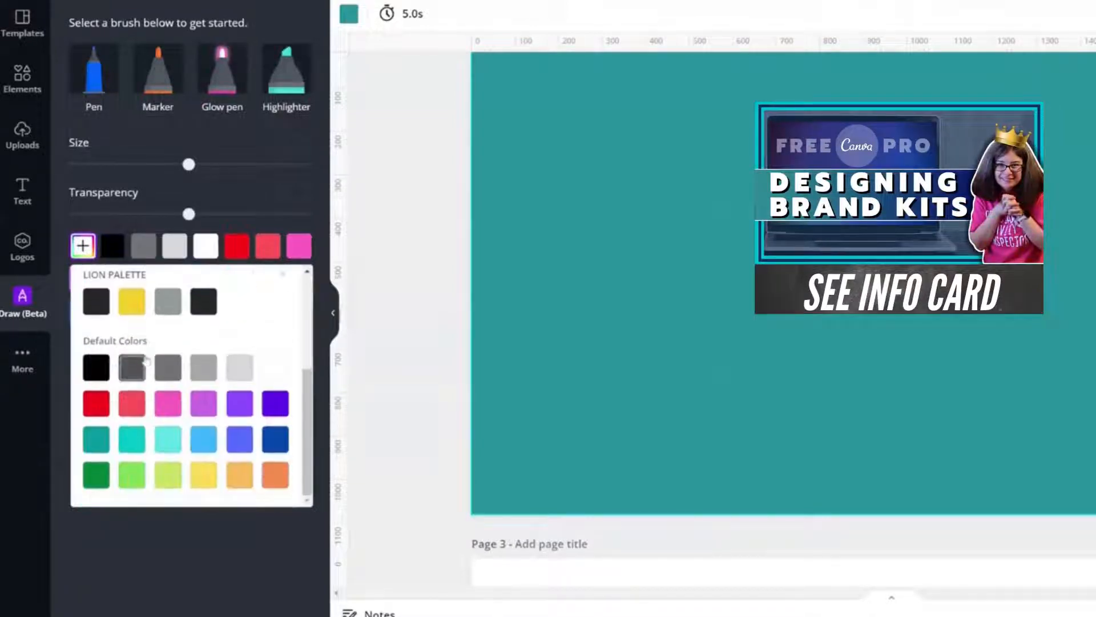
scroll("up", 3)
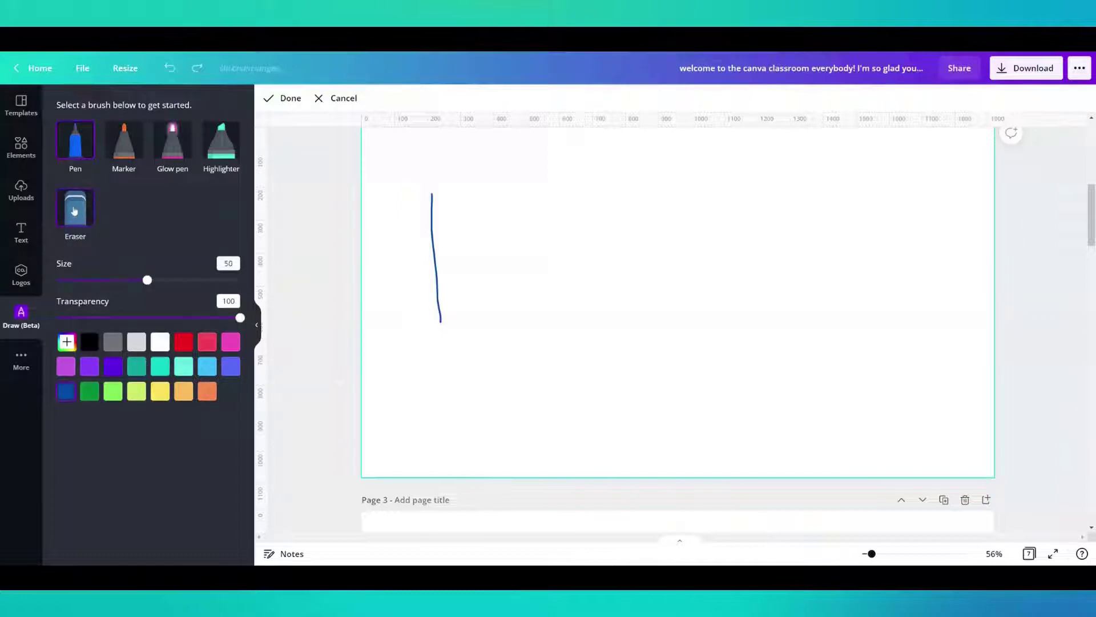
Step: Draw blue test strokes with the Pen, then the Marker at size 1
left_click(75, 207)
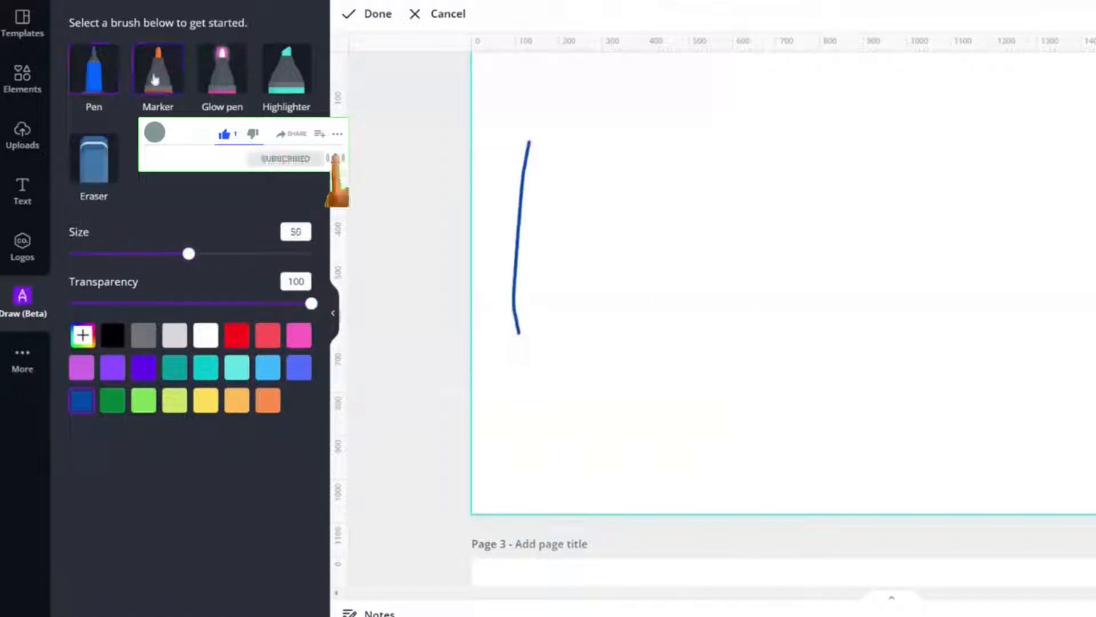
left_click(157, 67)
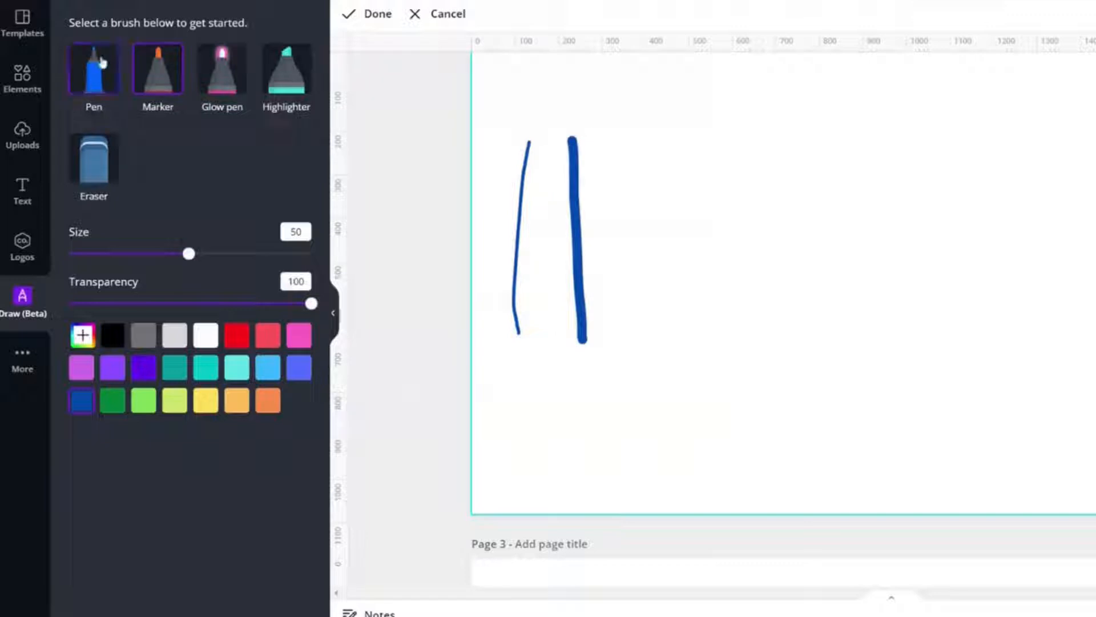
left_click(157, 71)
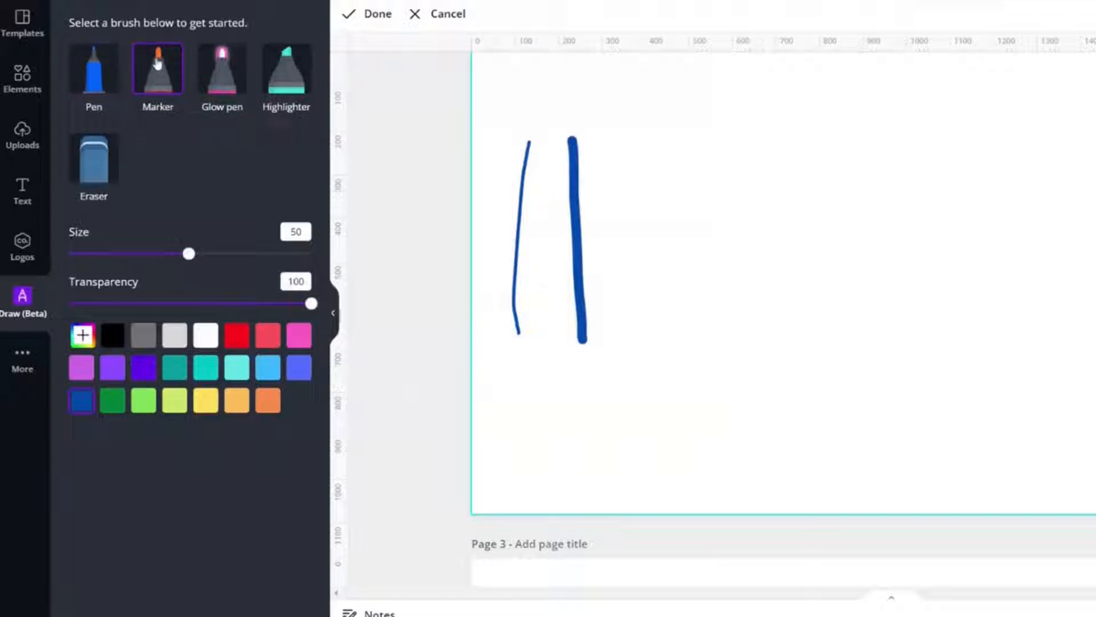
mouse_move(185, 241)
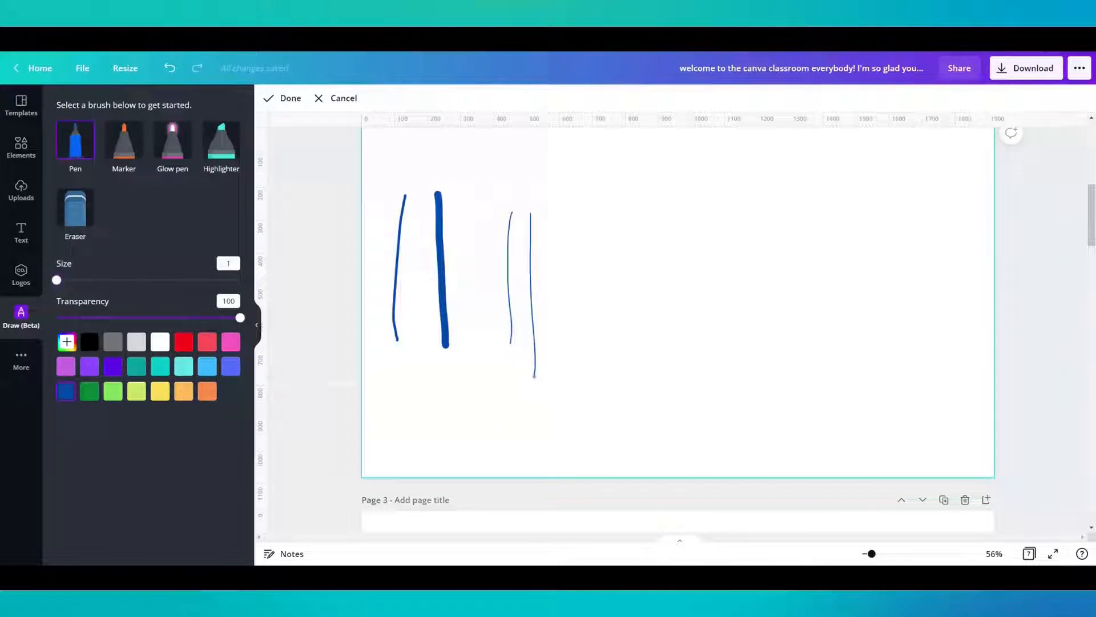
Step: Switch brushes to add glow pen, highlighter and teal marker strokes
left_click(172, 139)
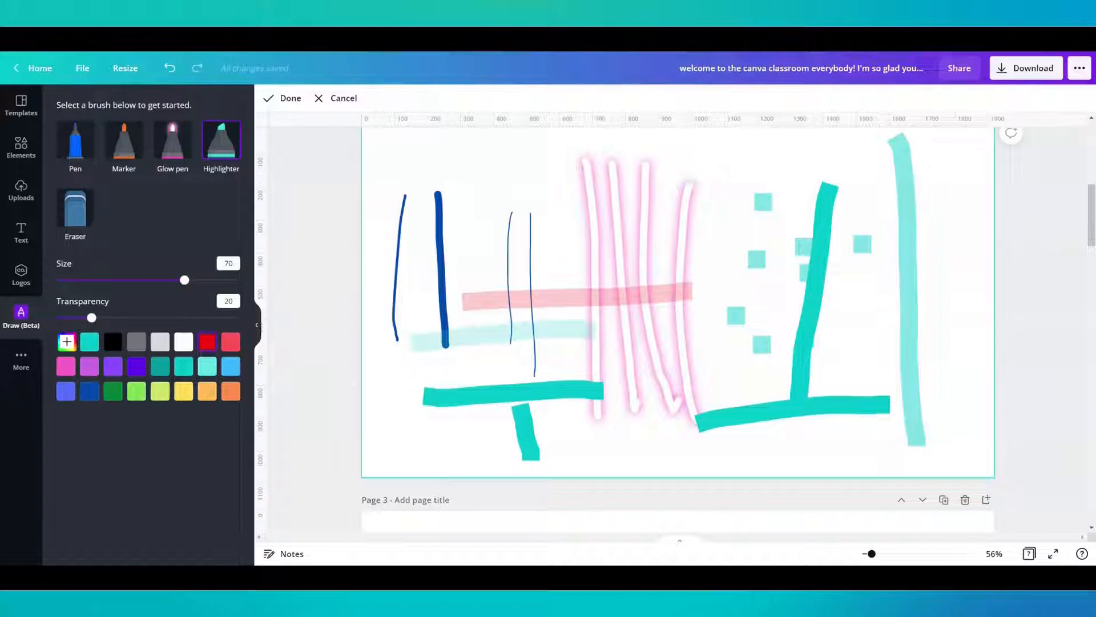
Step: Place the doodles as an image, flip it horizontally, then delete it to clear the page
left_click(289, 99)
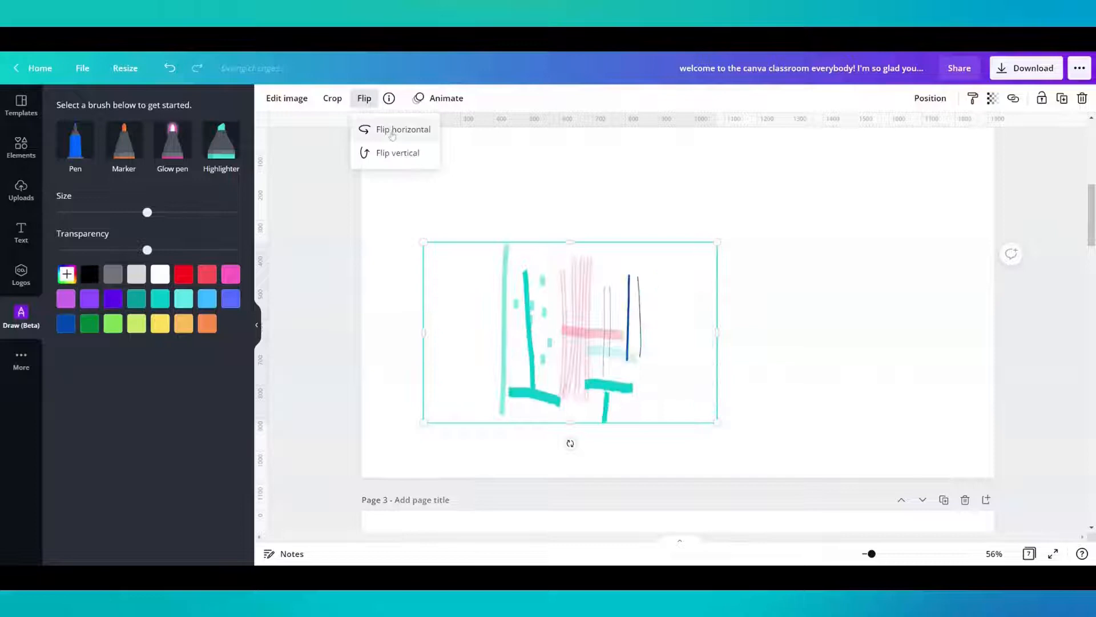
left_click(403, 129)
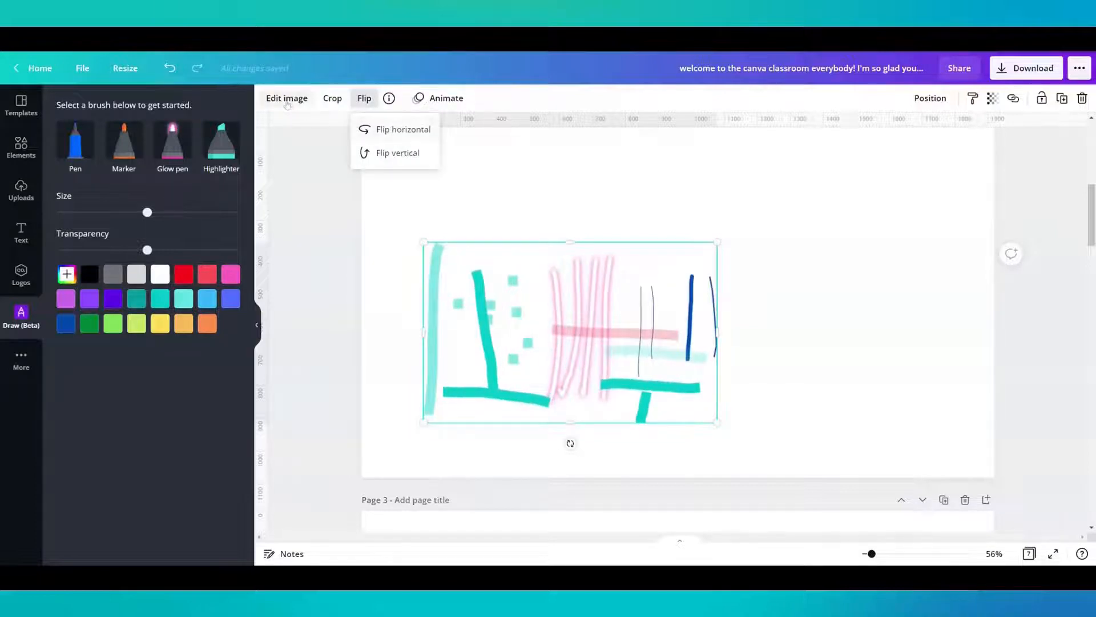
left_click(286, 99)
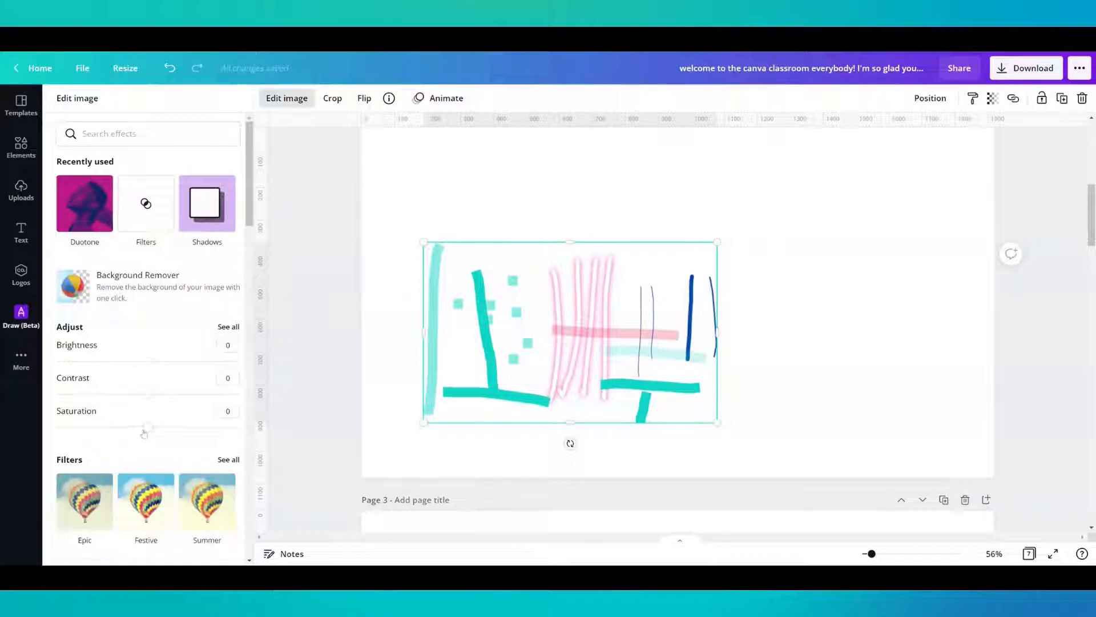
left_click(21, 313)
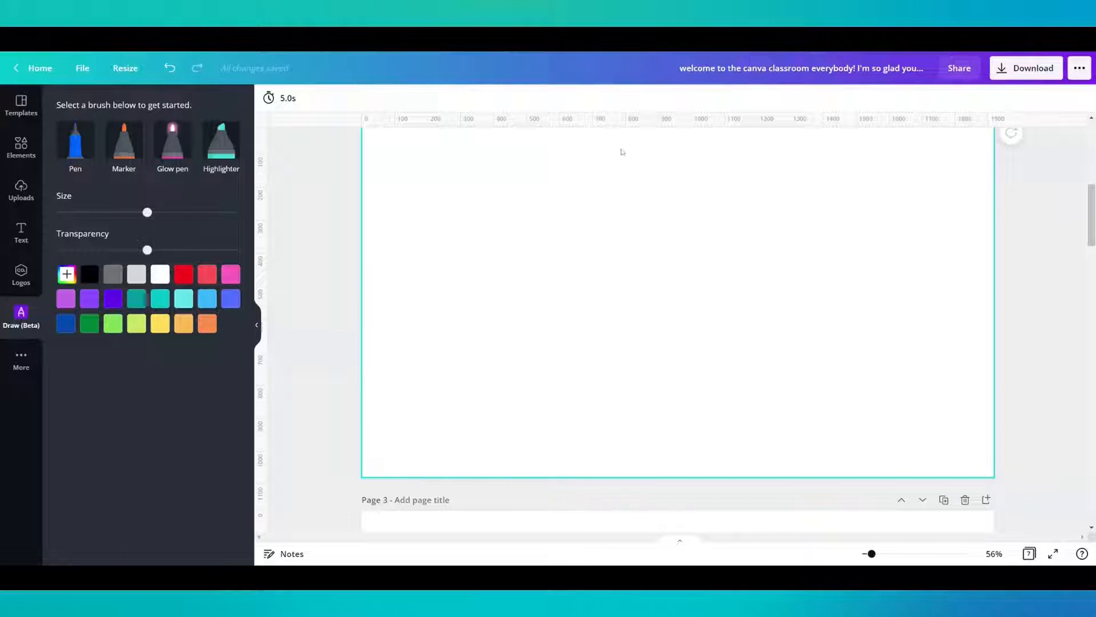
Step: Handwrite 'Canva' several times in black marker and finish the drawing
left_click(123, 140)
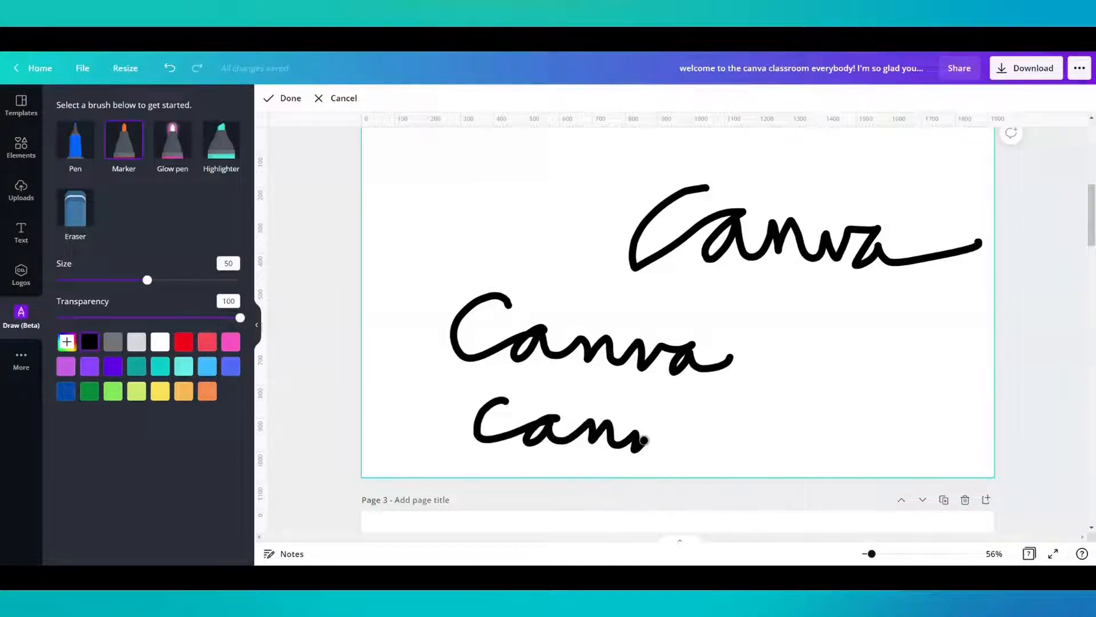
left_click(290, 98)
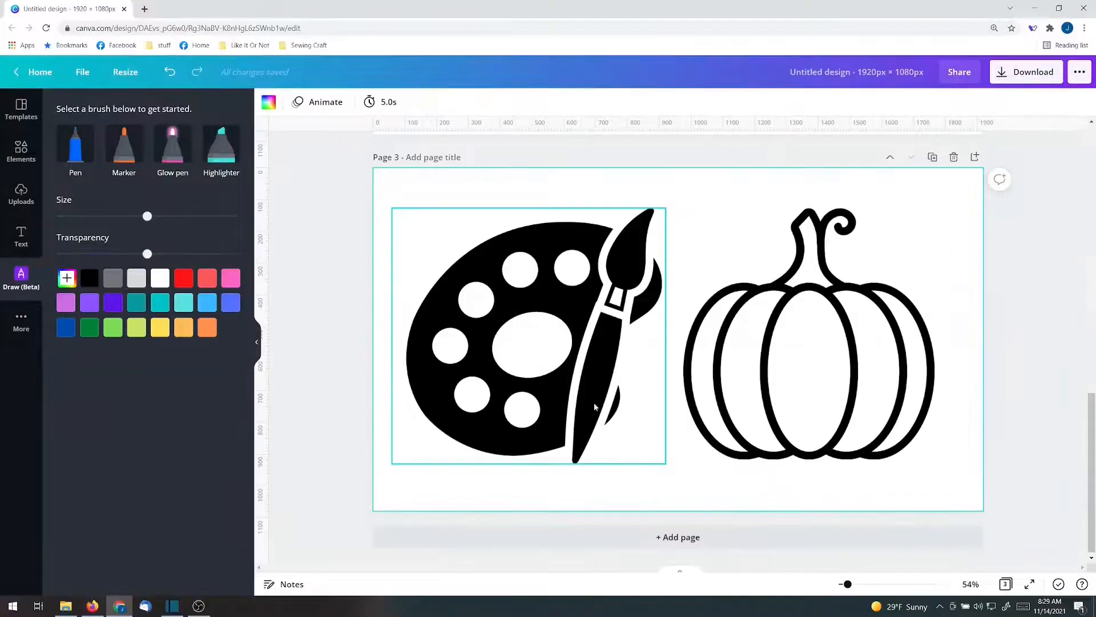
mouse_move(503, 402)
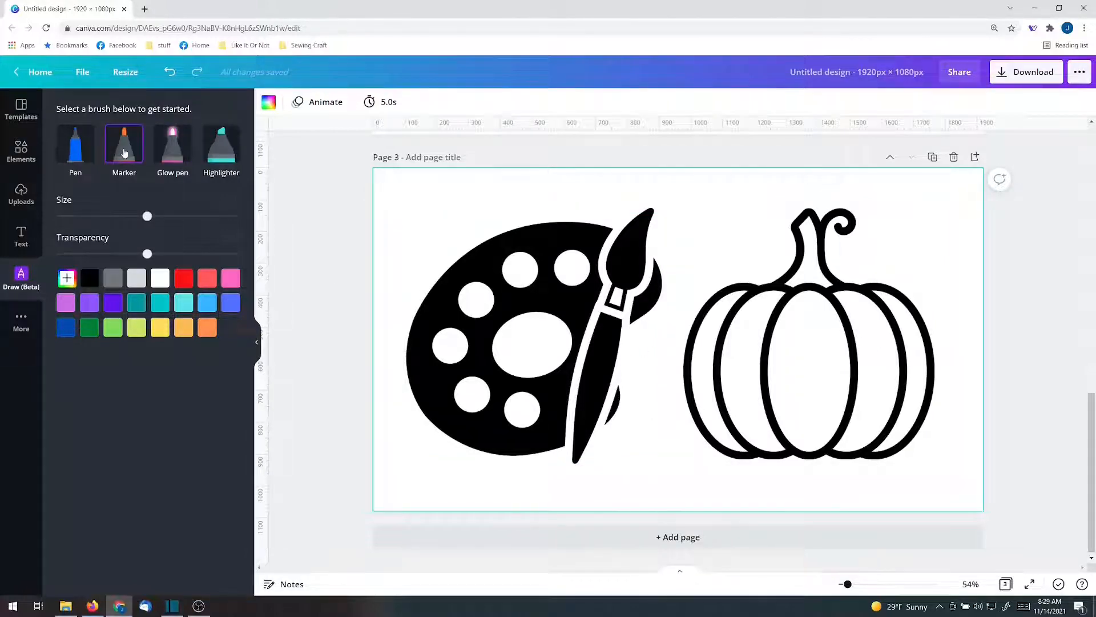
Step: Paint the first palette circle with a thick marker stroke
left_click(123, 145)
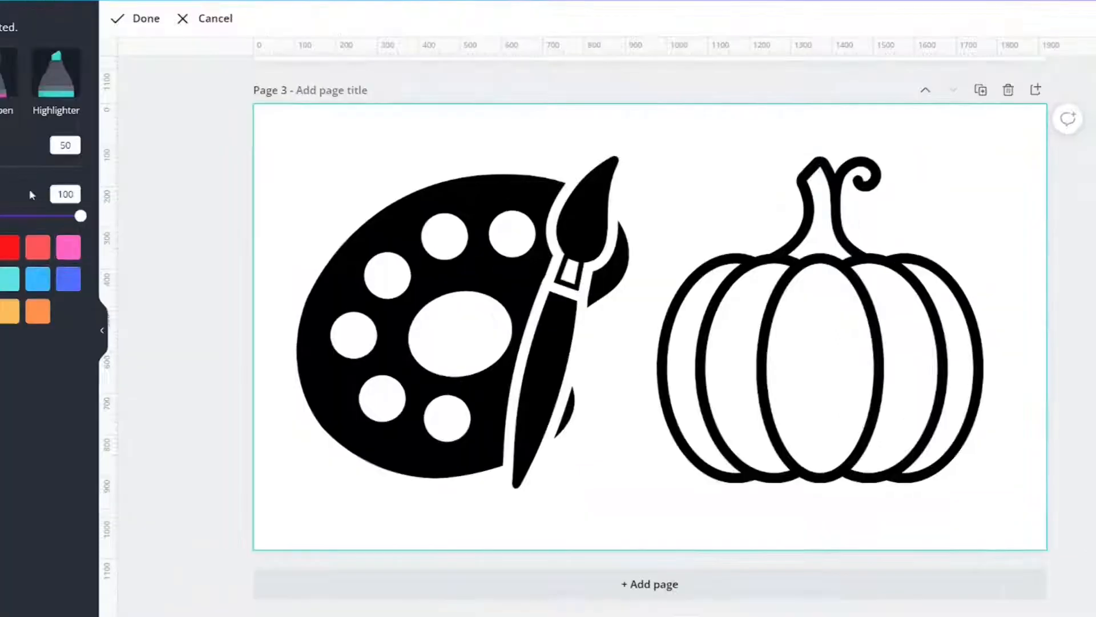
left_click(385, 279)
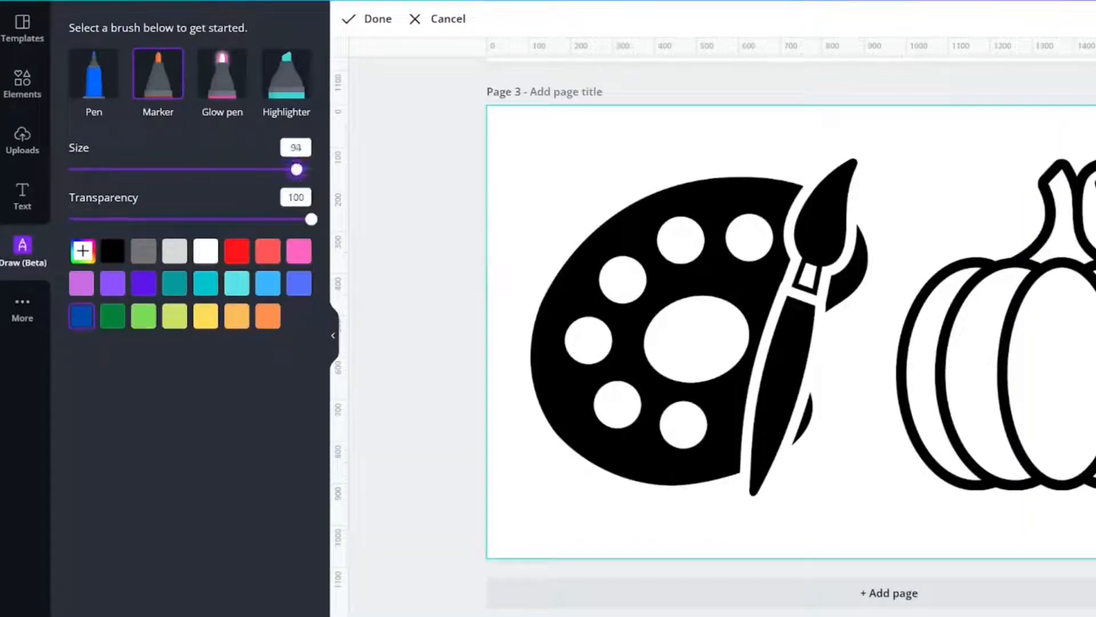
left_click(597, 269)
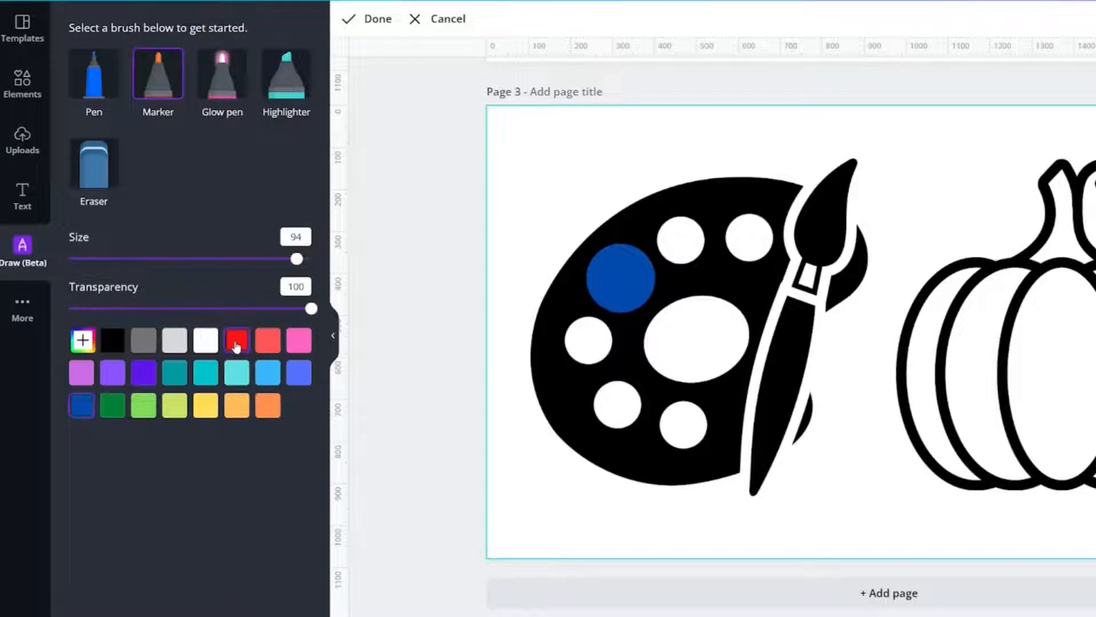
Step: Paint further circles in red and a custom purple from the full colour range
left_click(235, 340)
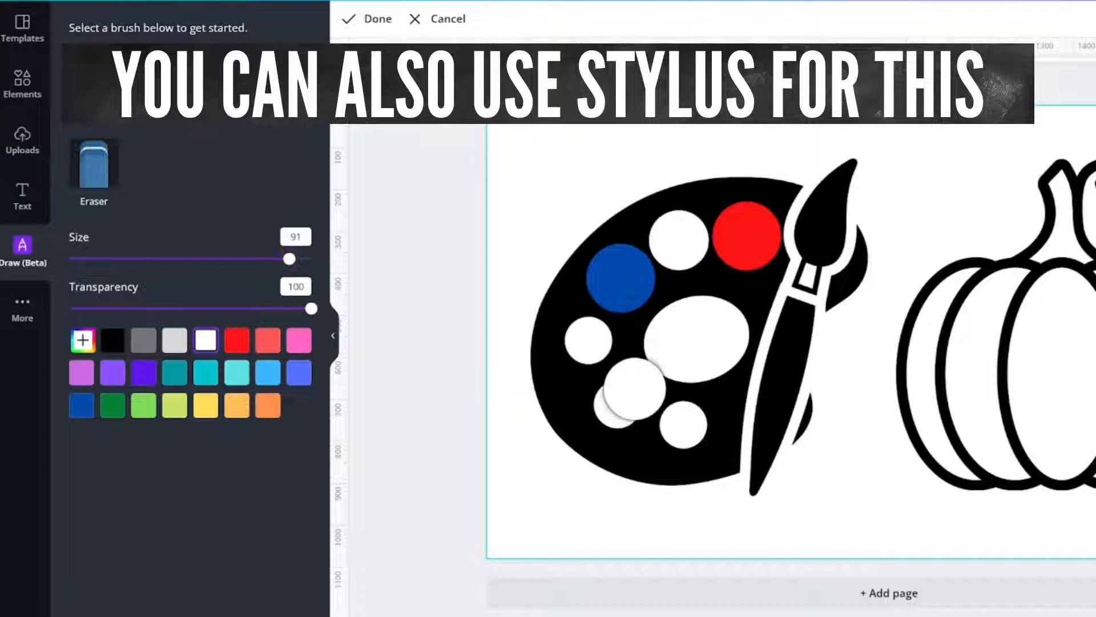
left_click(83, 340)
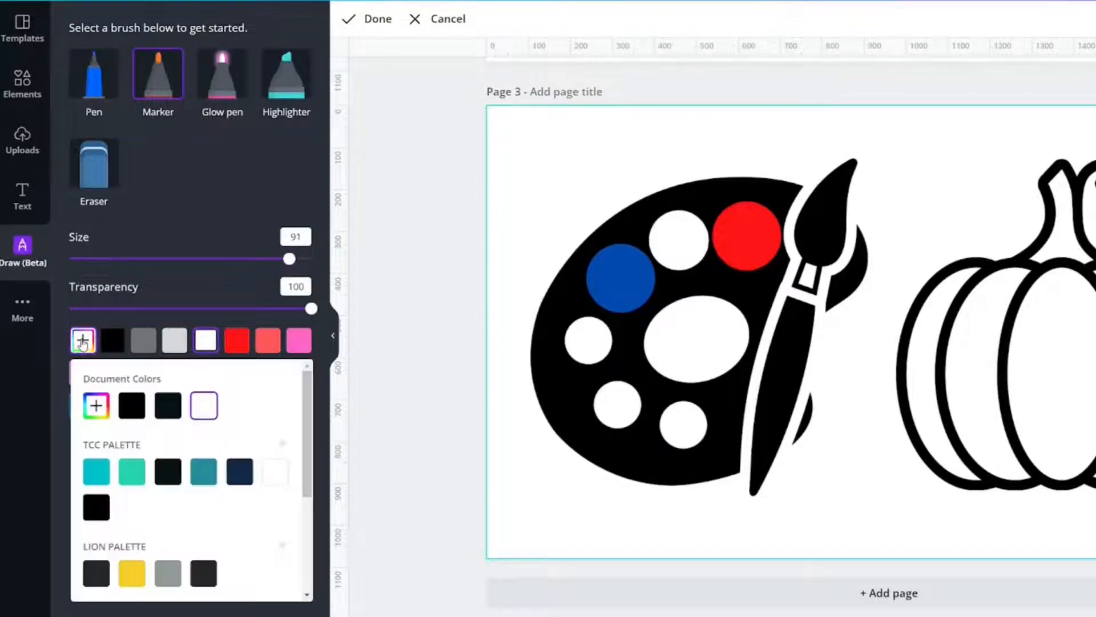
left_click(96, 406)
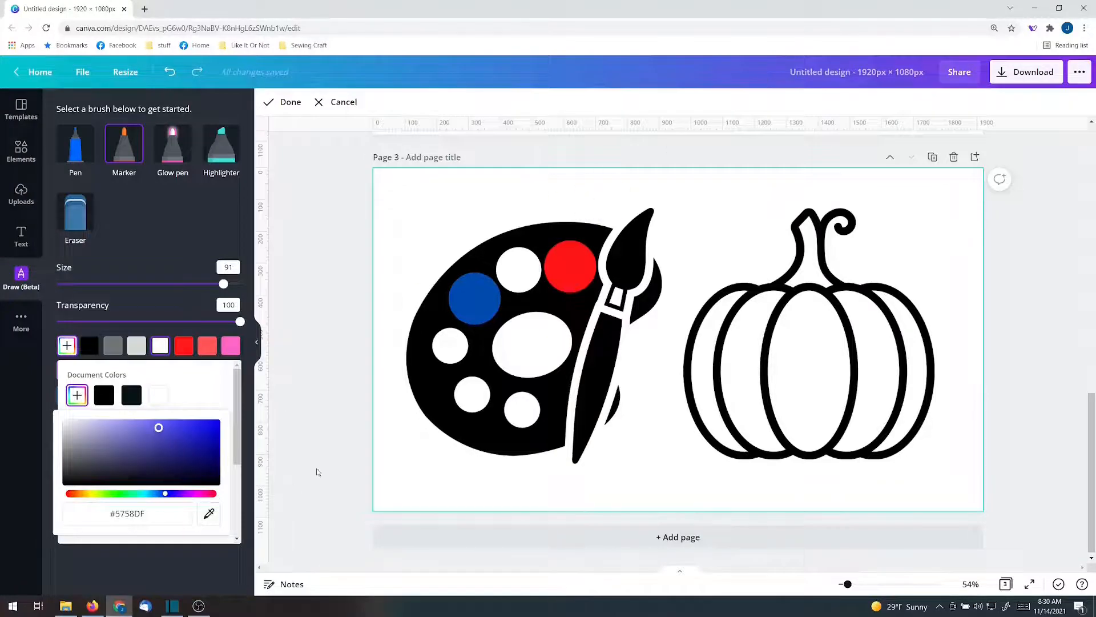
left_click(451, 347)
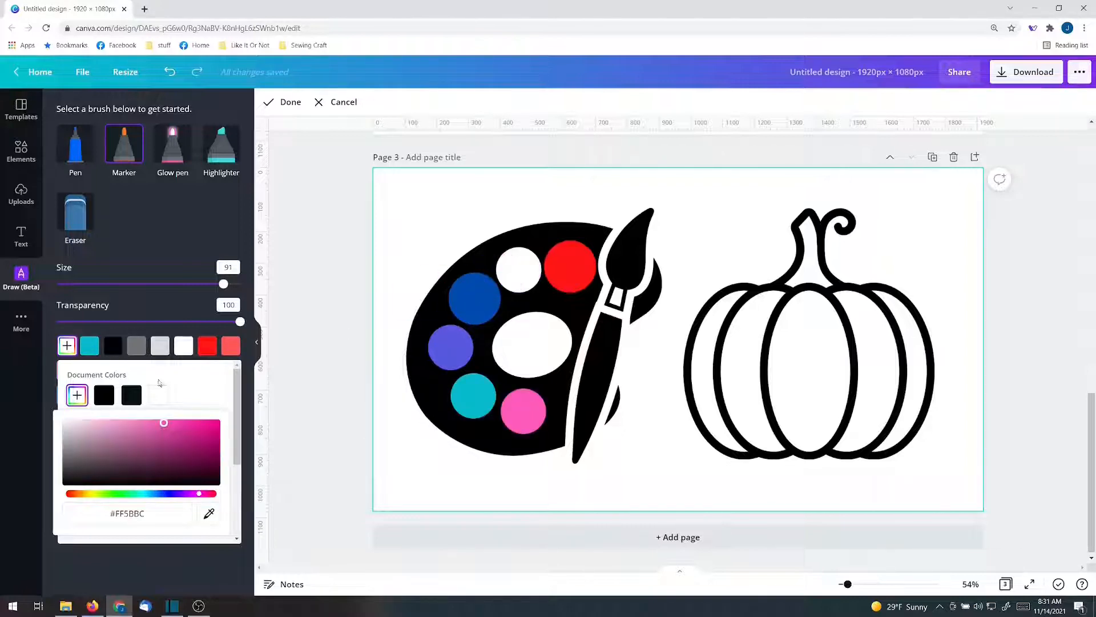
mouse_move(204, 180)
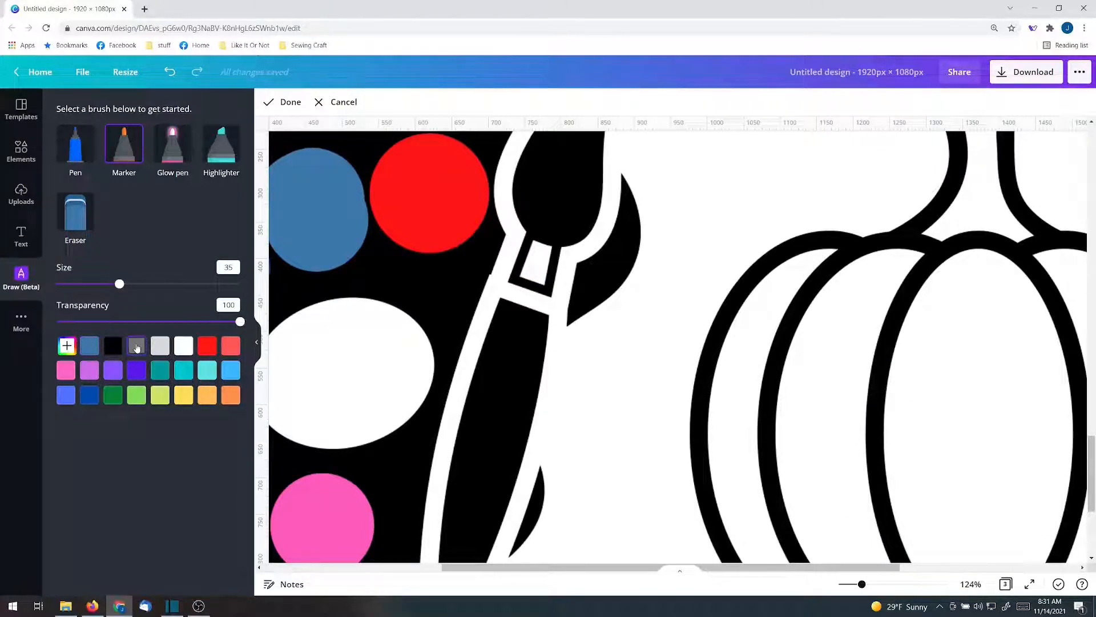
mouse_move(523, 273)
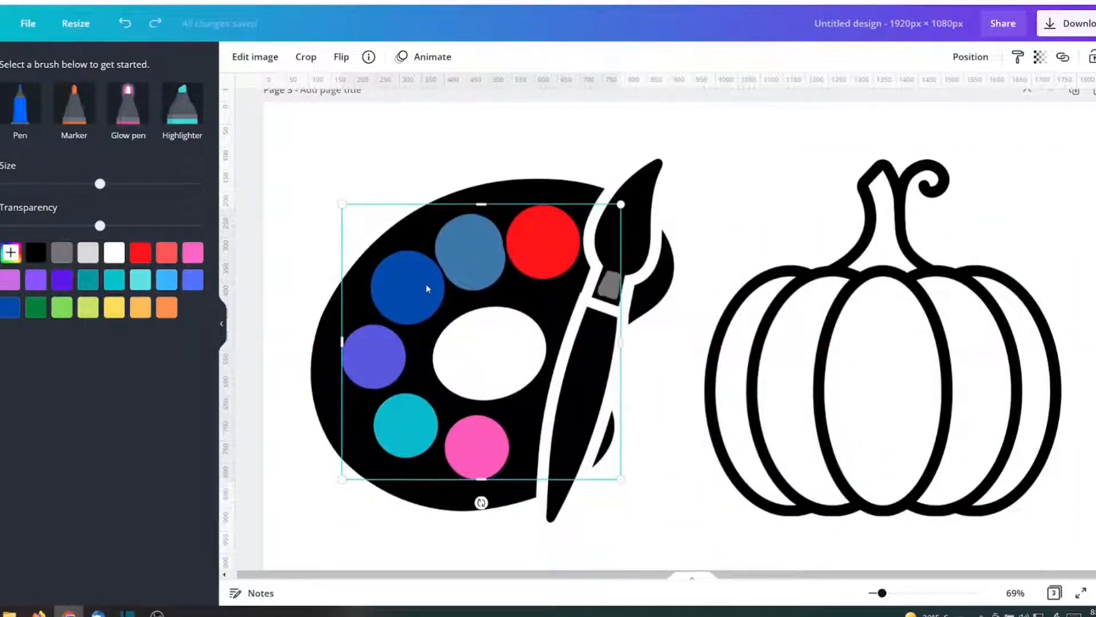
Step: Send the painted strokes backward so the palette outline sits on top
right_click(427, 289)
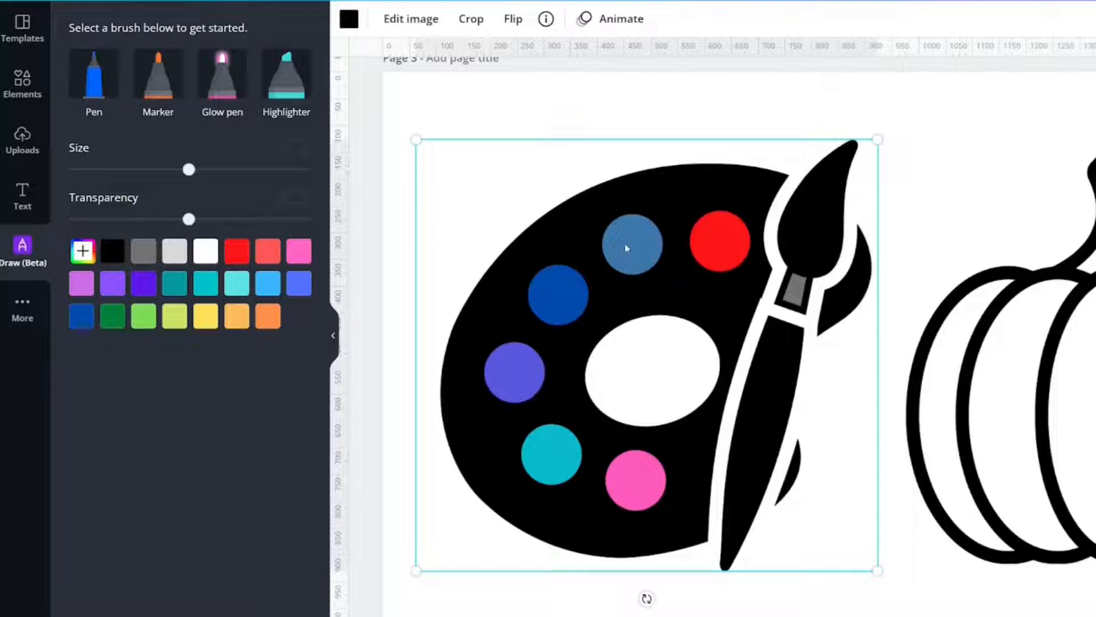
mouse_move(638, 251)
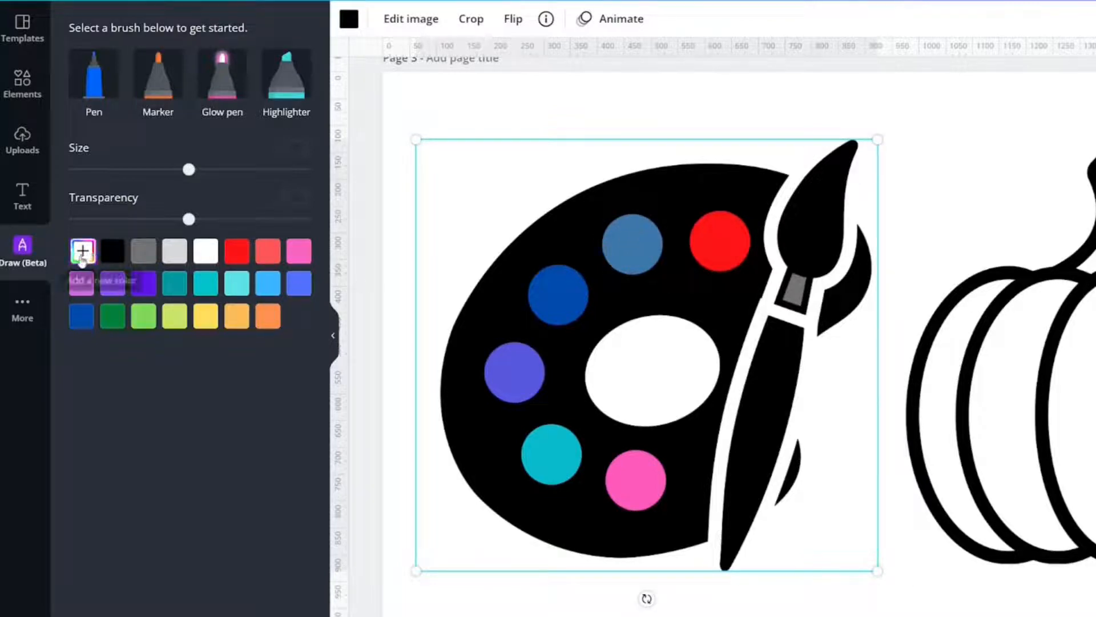
Step: Repaint the dark blue circle in custom olive yellow #BFB30B and send it backward
left_click(82, 251)
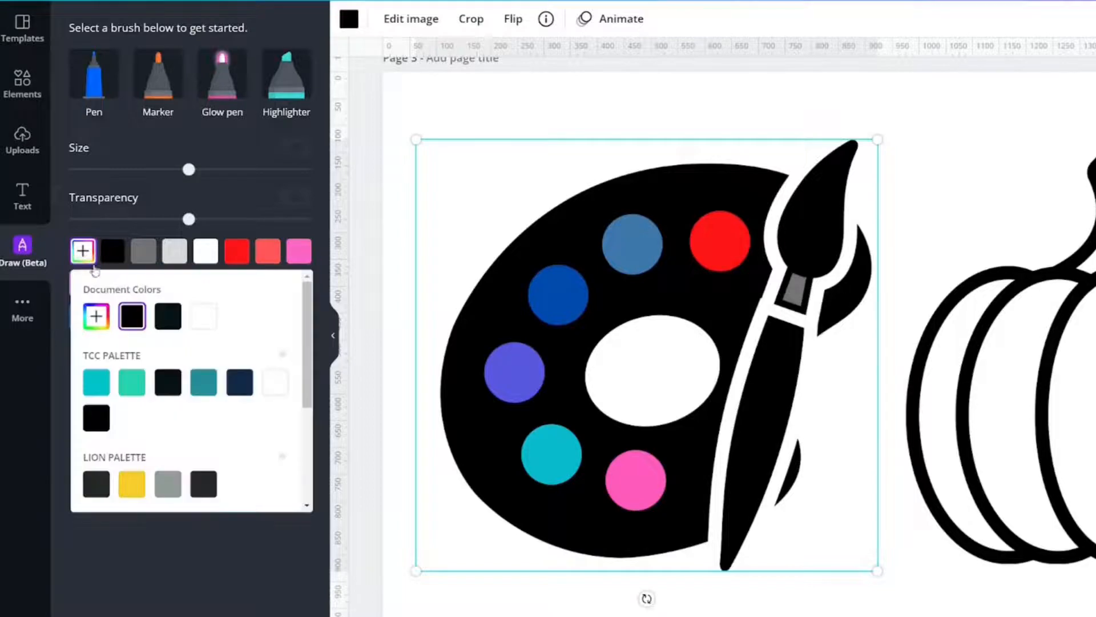
left_click(96, 317)
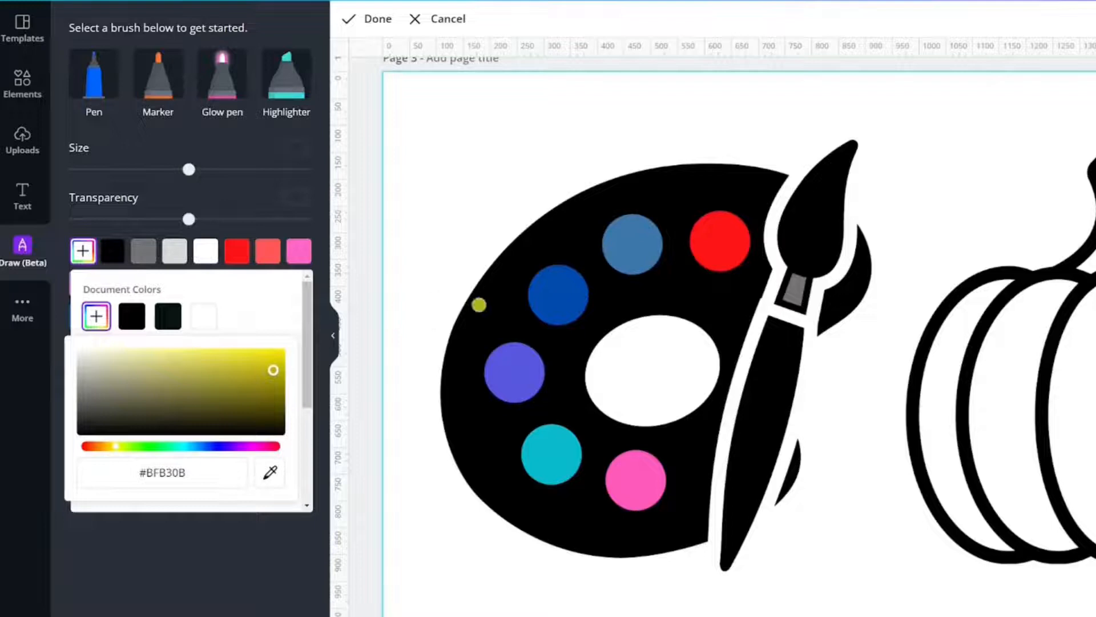
left_click(158, 75)
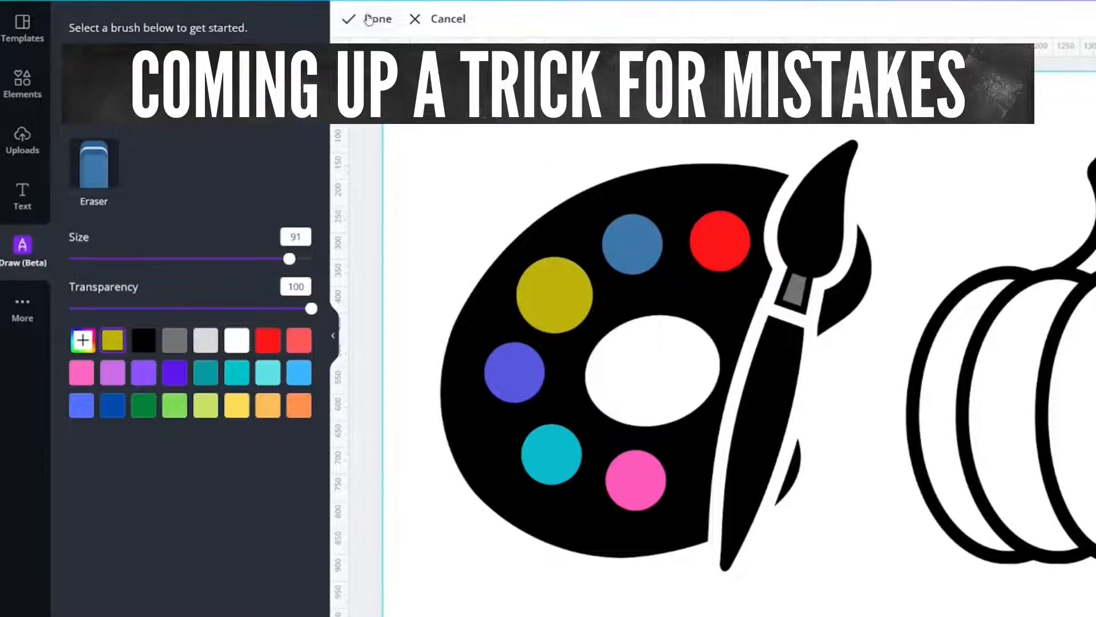
right_click(552, 293)
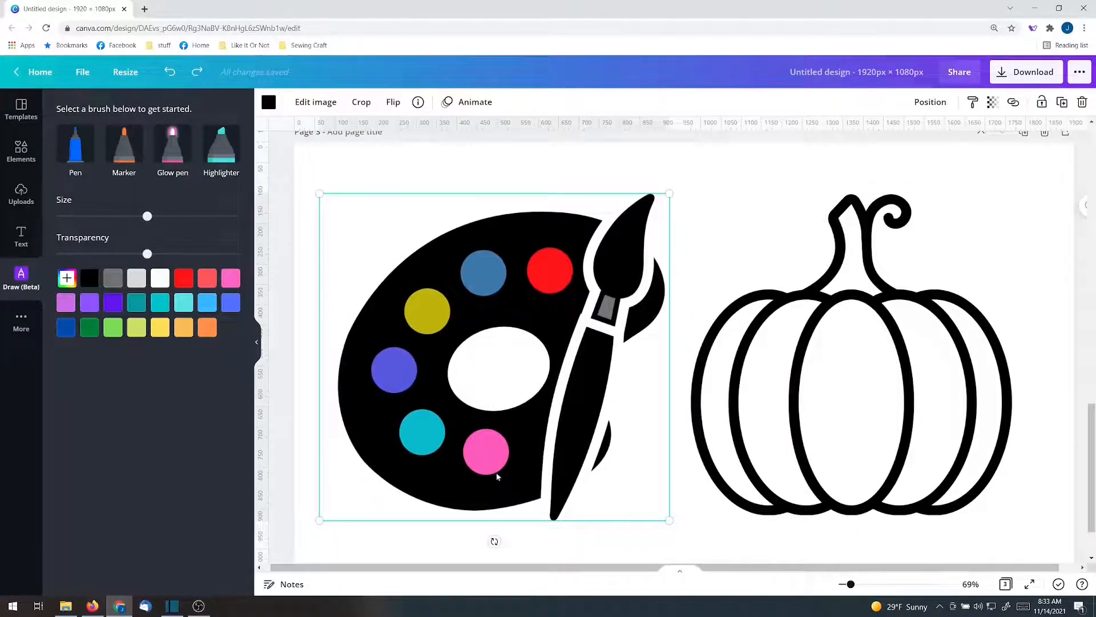
Step: Fill the outline pumpkin's body with orange marker paint at size 50
left_click(851, 356)
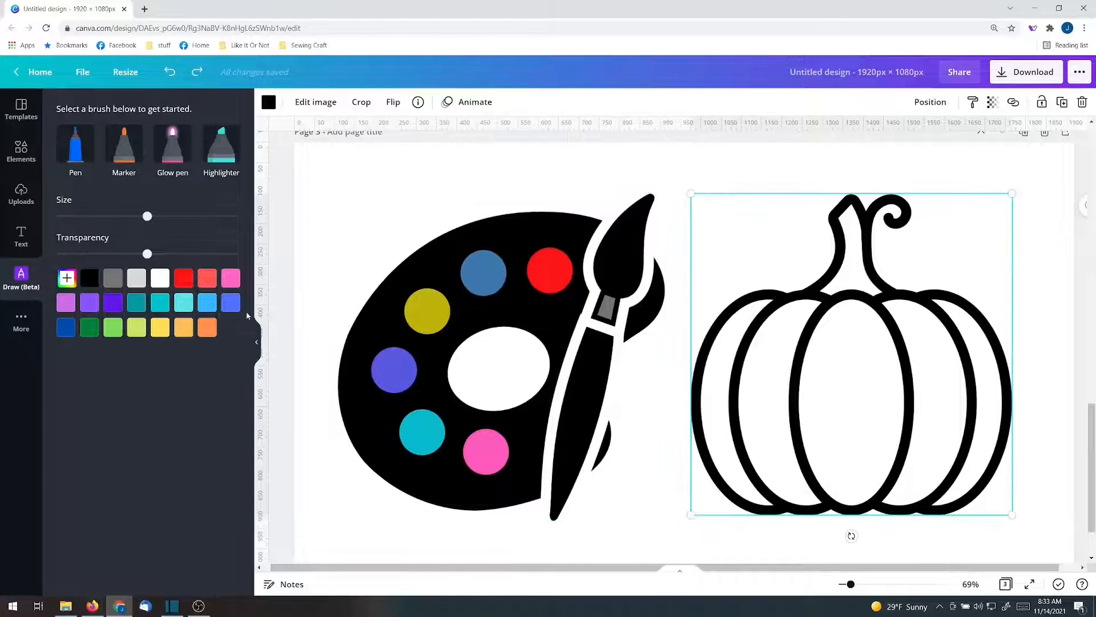
left_click(123, 147)
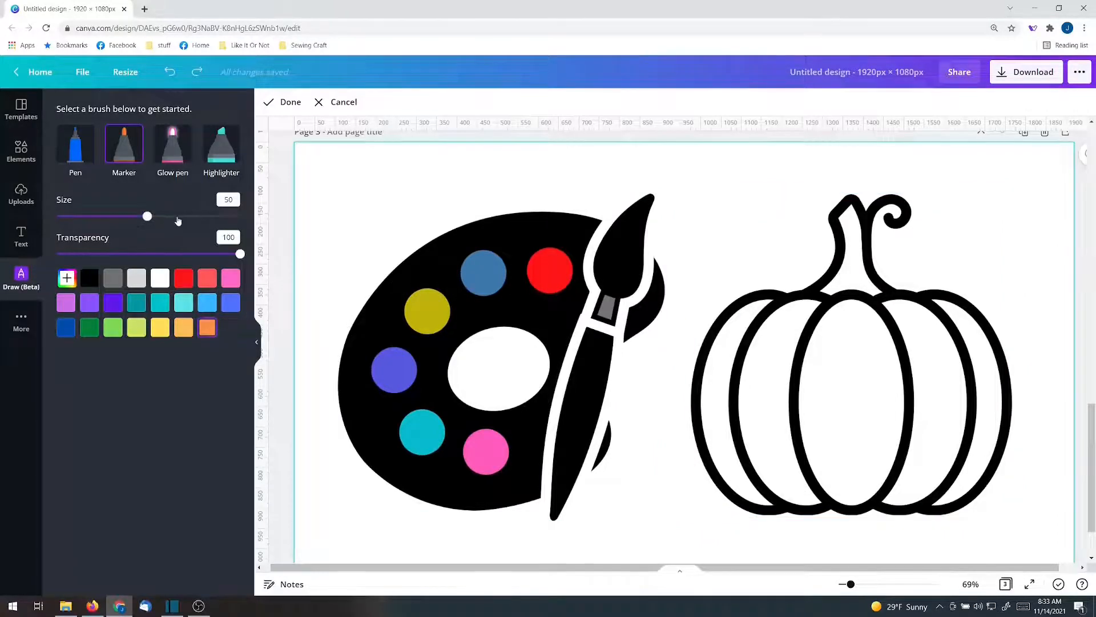
left_click_drag(147, 216, 177, 216)
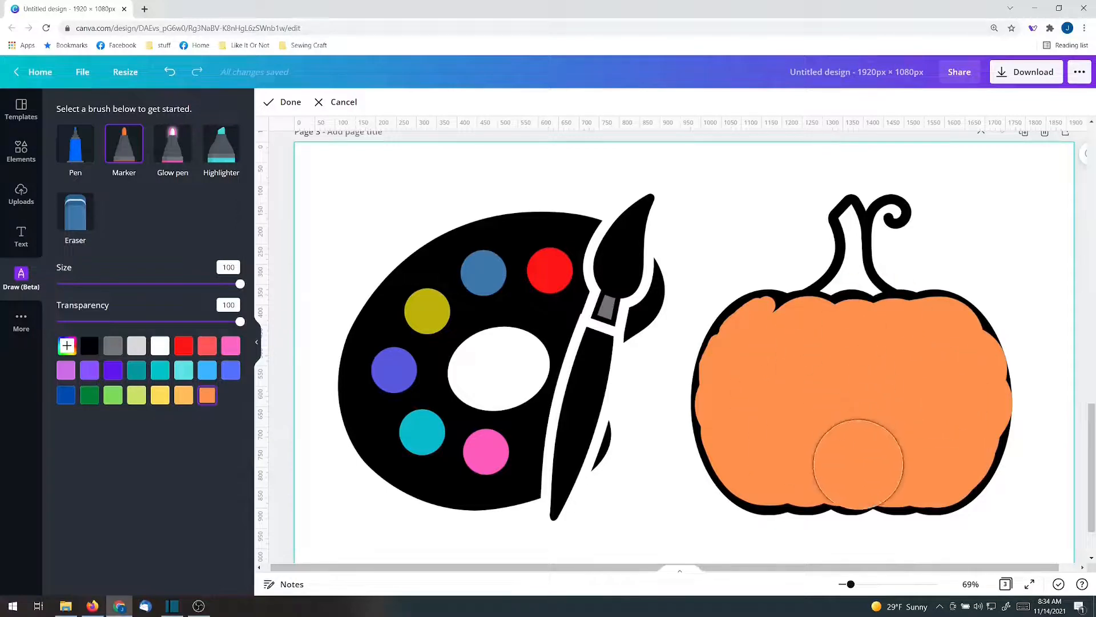
Step: Erase stray orange paint with the Eraser, return to Marker and finish the pumpkin drawing
left_click(76, 212)
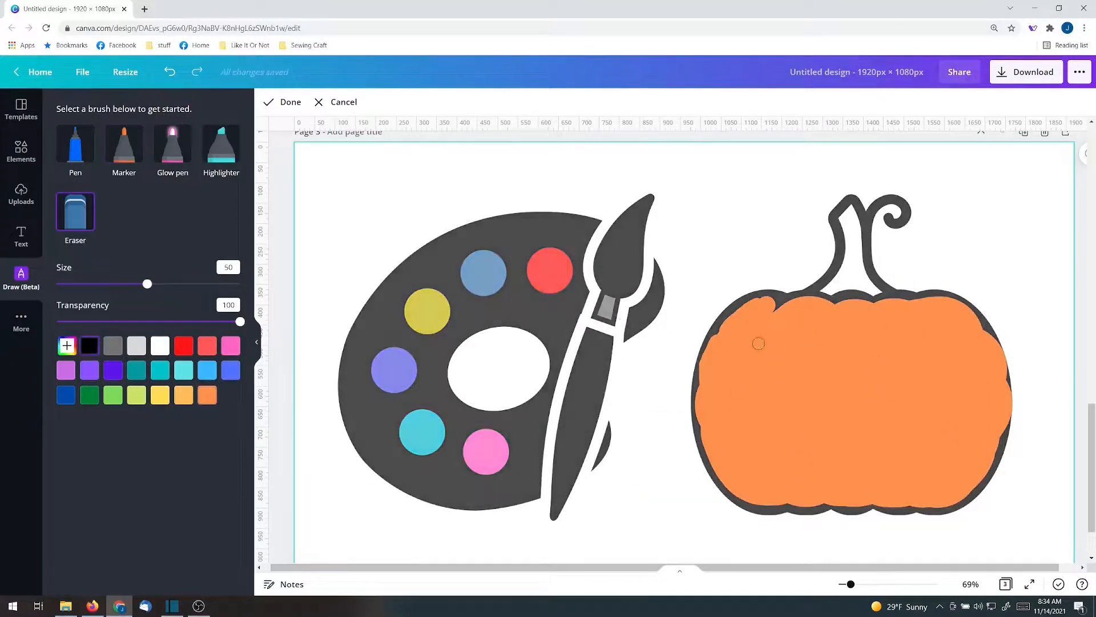
mouse_move(1009, 384)
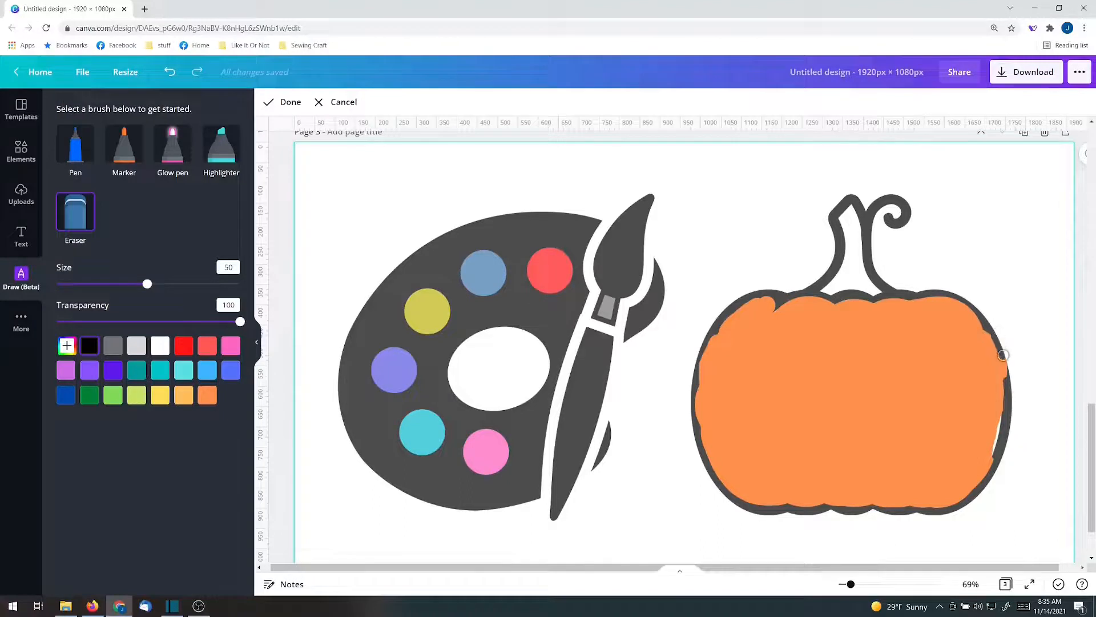
mouse_move(137, 257)
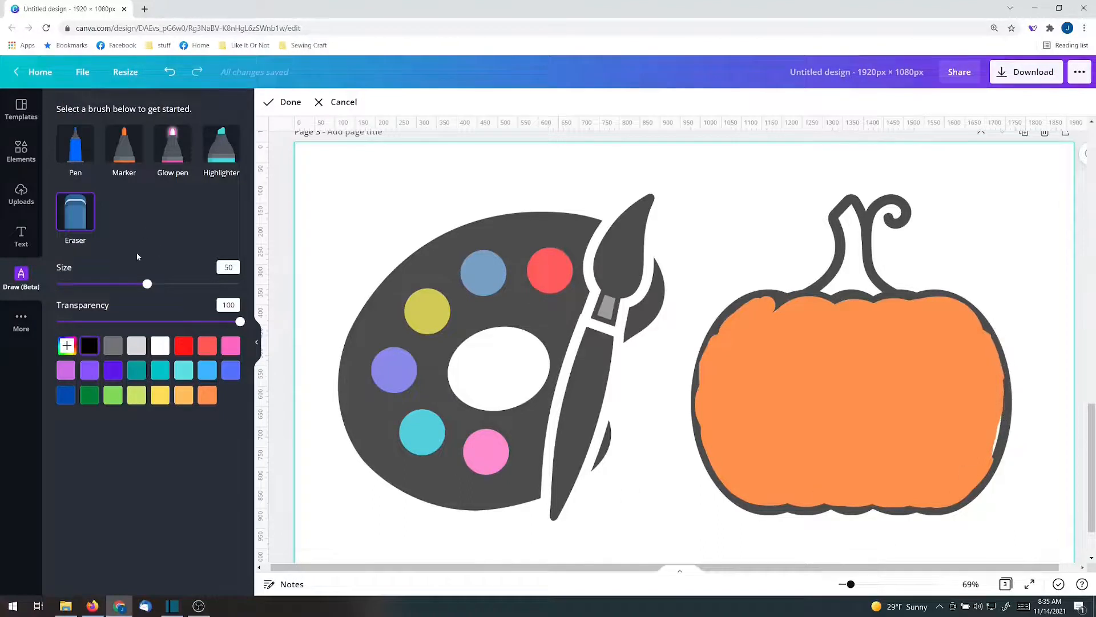
left_click(124, 145)
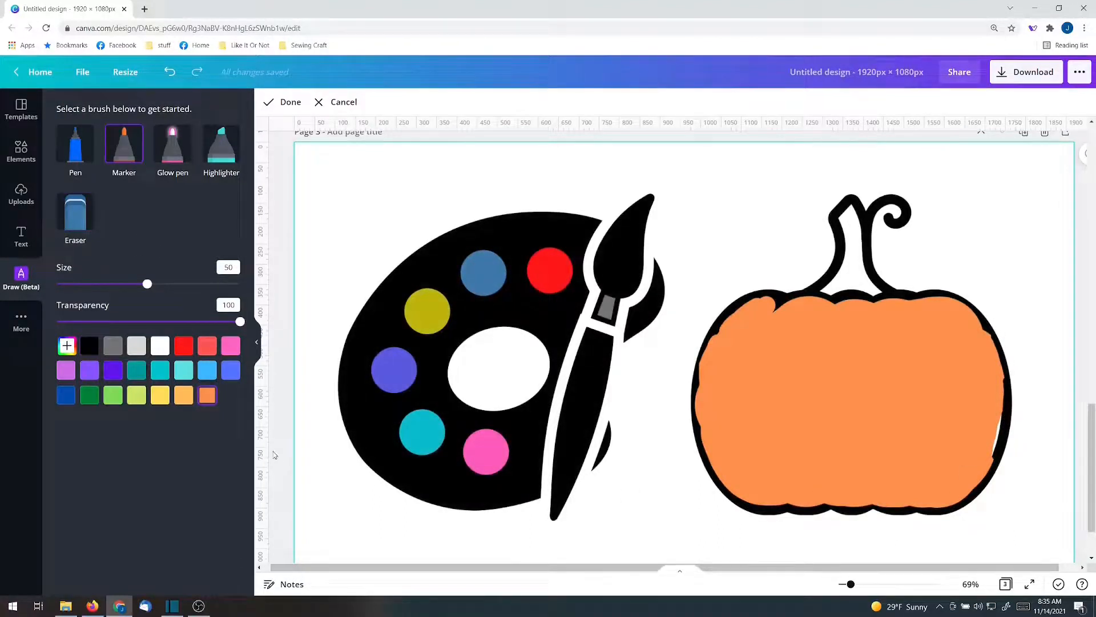
mouse_move(988, 454)
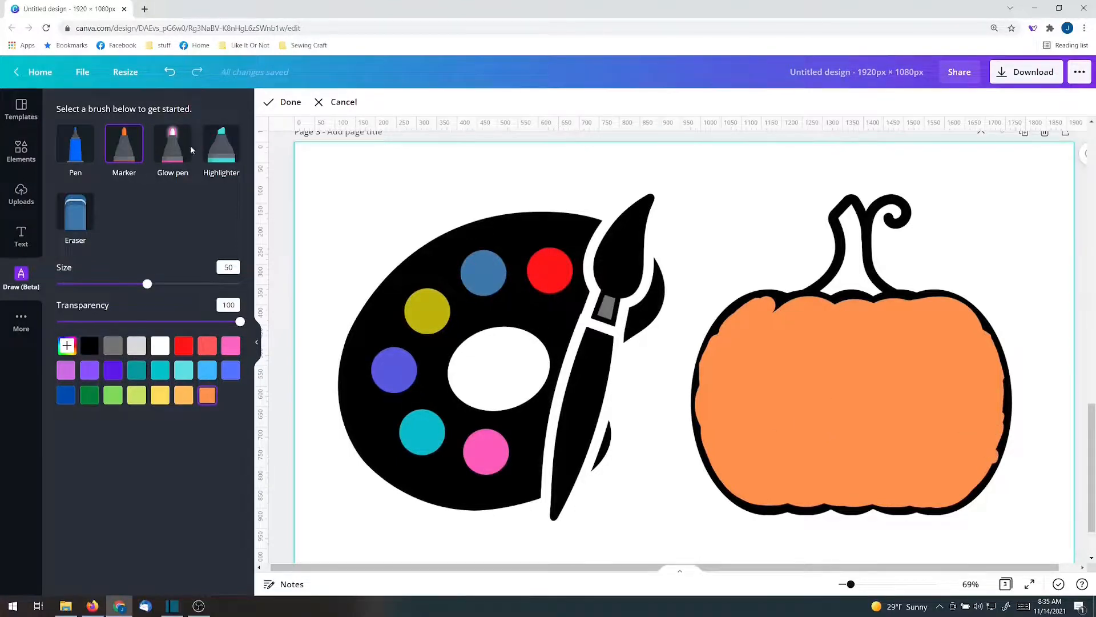
left_click(763, 381)
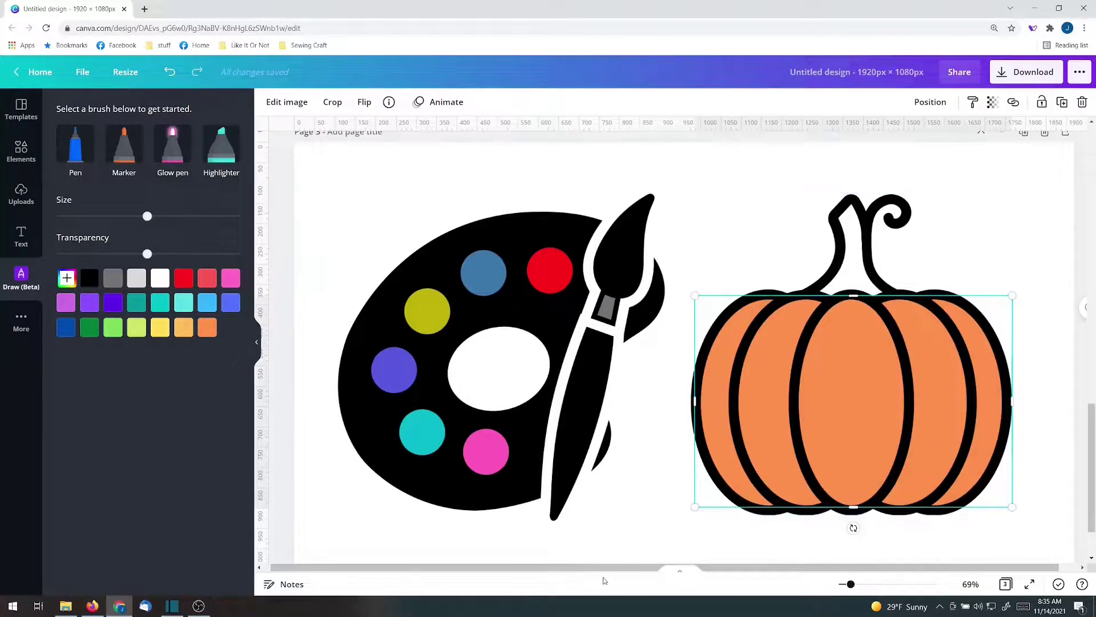
mouse_move(859, 233)
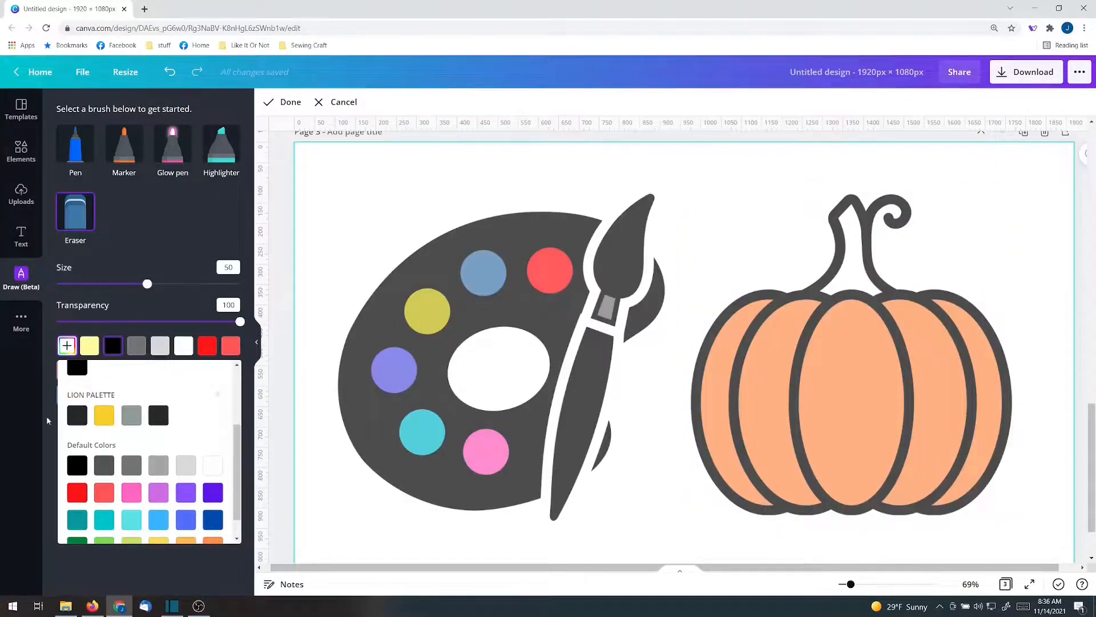
mouse_move(114, 430)
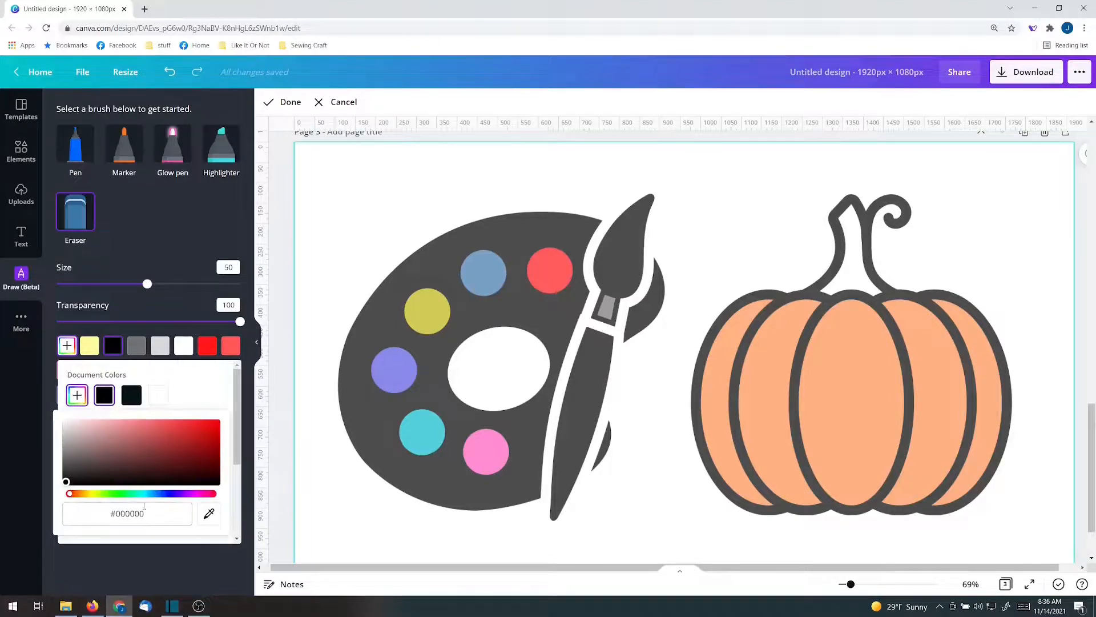
Step: Paint over the pumpkin's stem with a brown Marker stroke
left_click(123, 148)
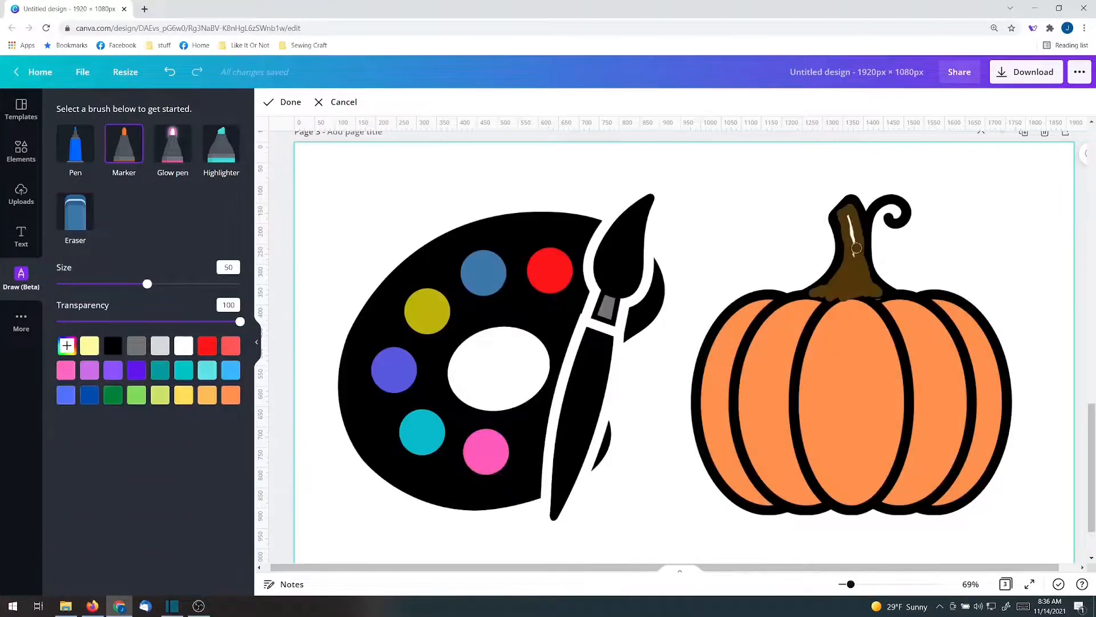
mouse_move(842, 220)
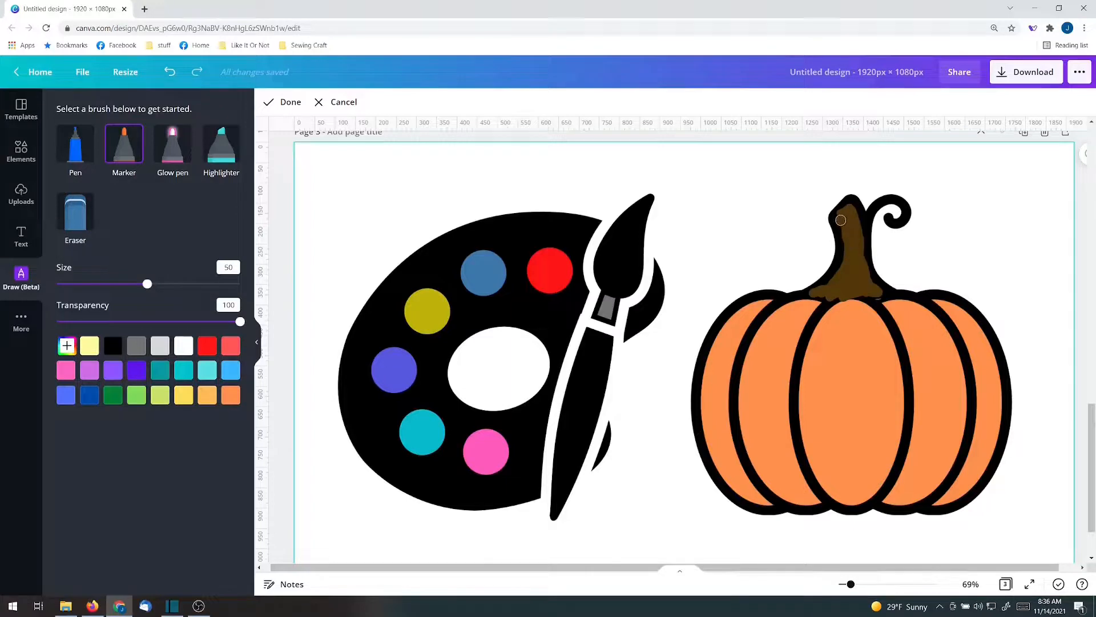
mouse_move(872, 294)
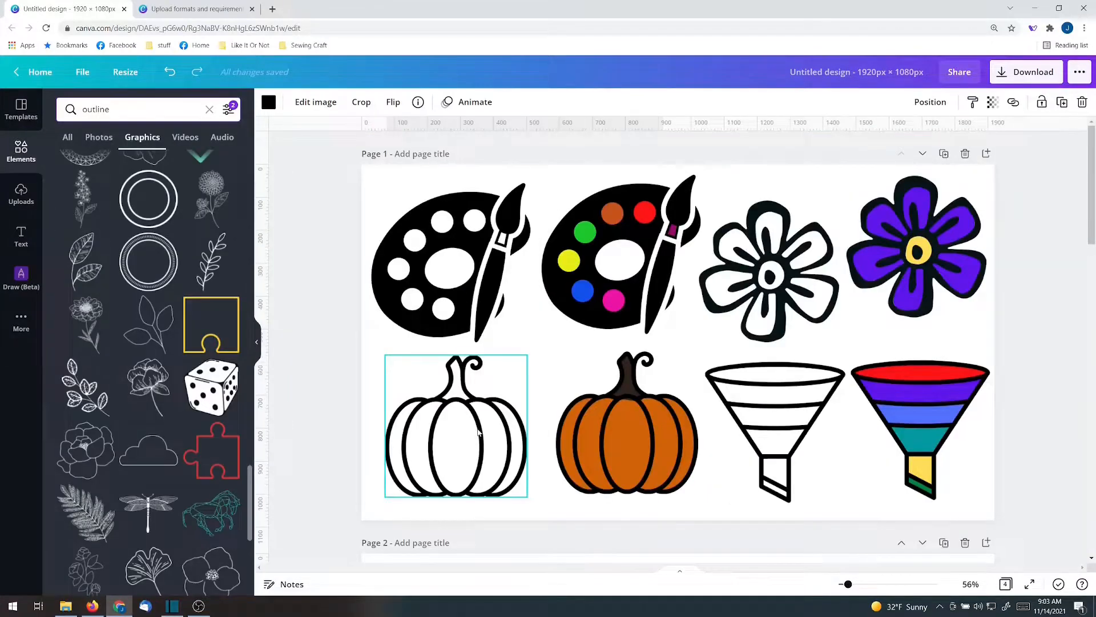
Step: Select the outline pumpkin graphic and move down to page 4 with the teal ring
left_click(456, 425)
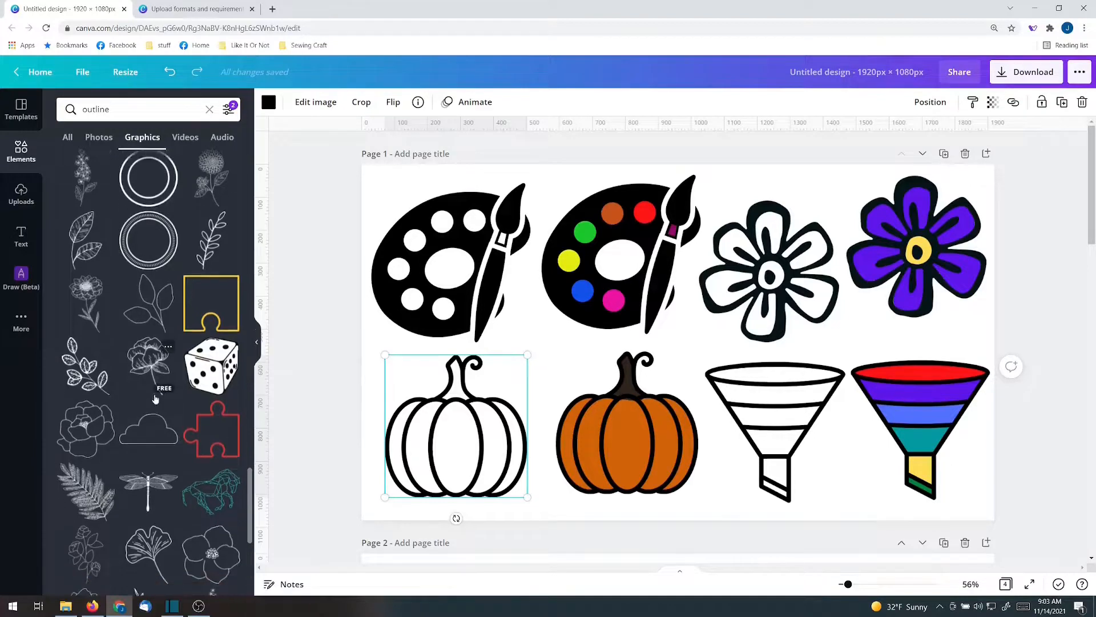
scroll("down", 3)
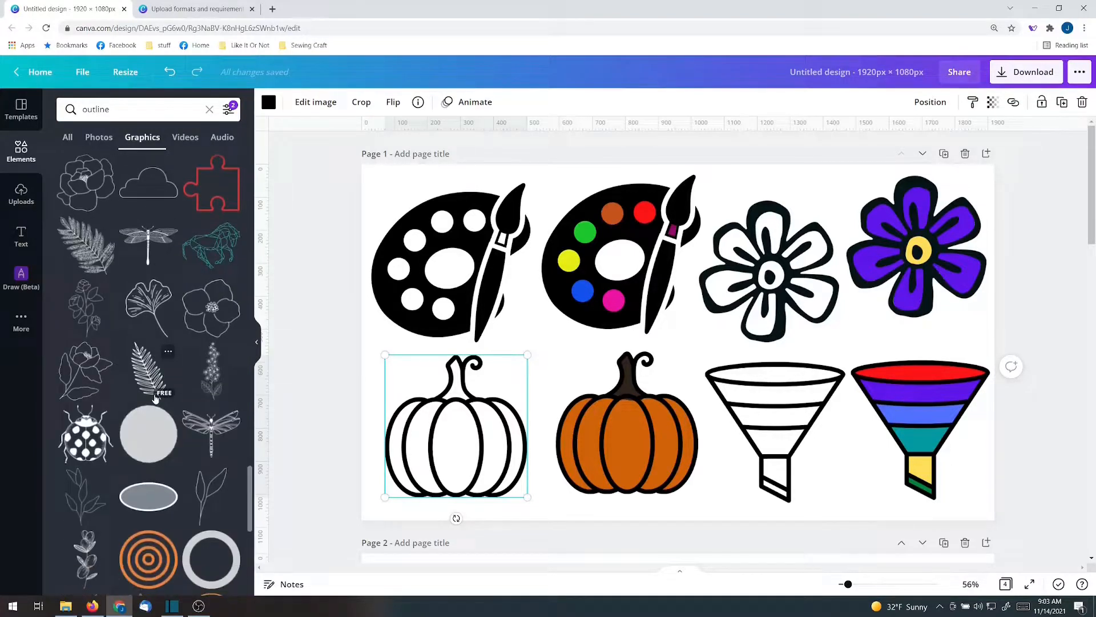
scroll("down", 3)
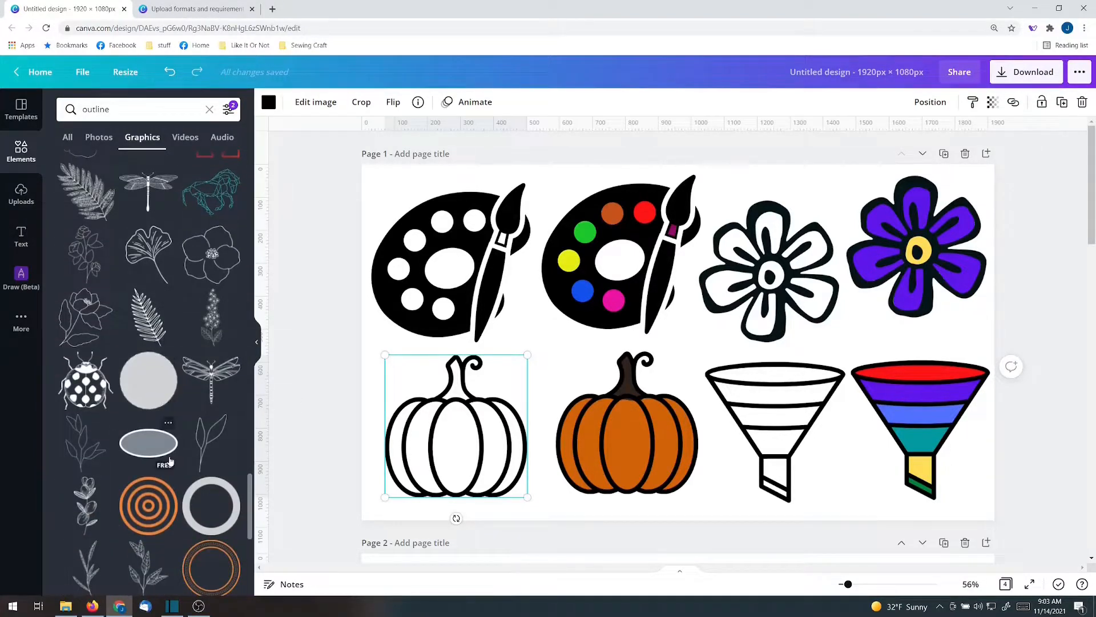
left_click(21, 278)
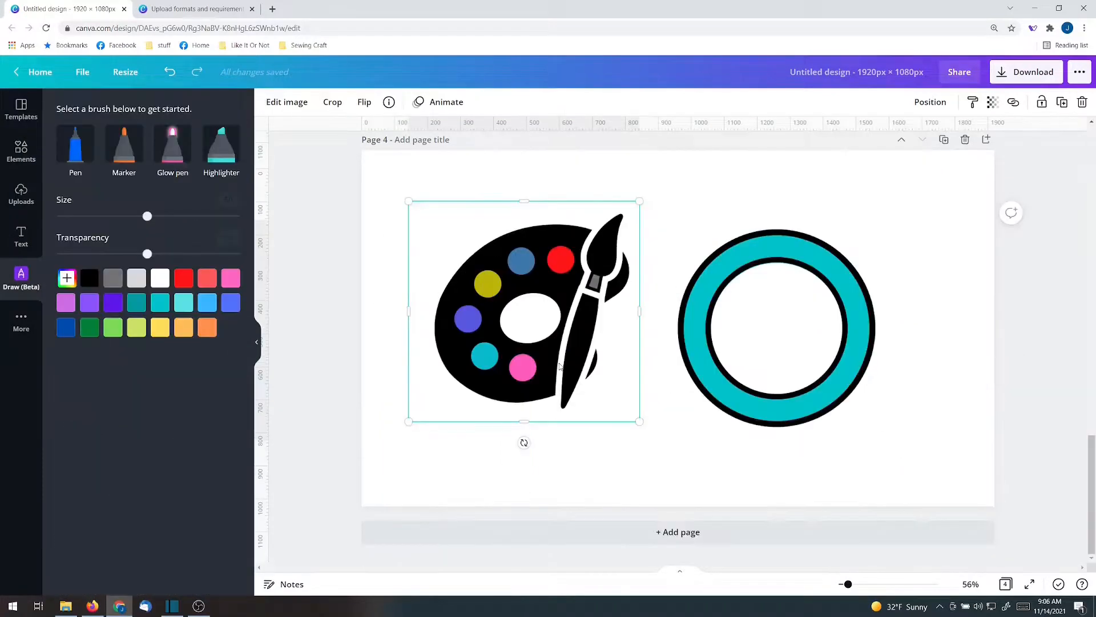